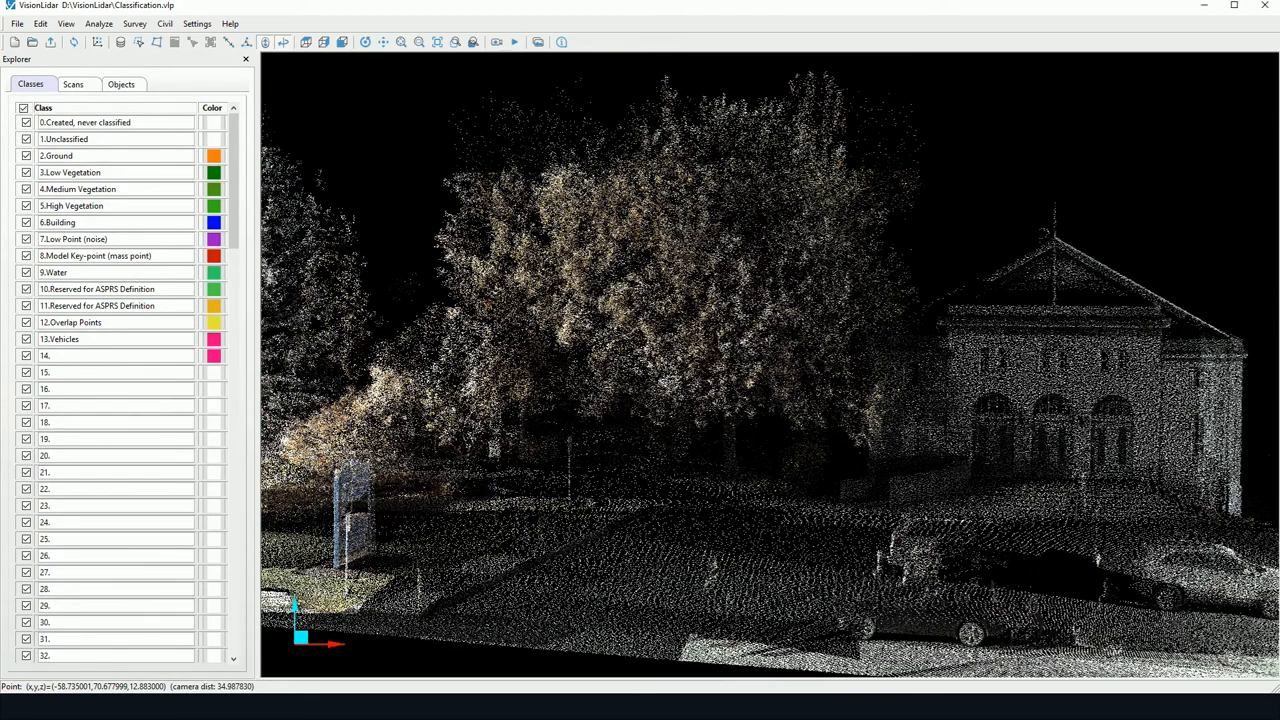
mouse_move(407, 188)
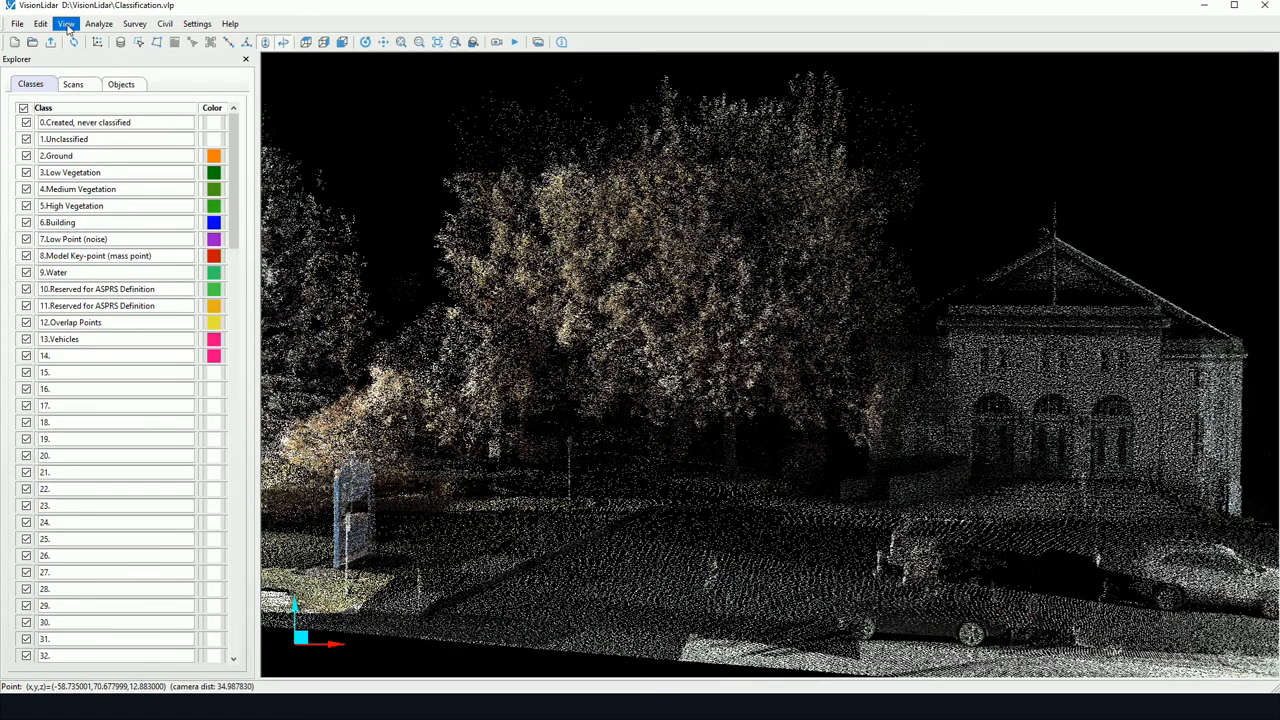
Step: Switch point colouring to Color by Class, then toggle class visibility off and back on
click(66, 23)
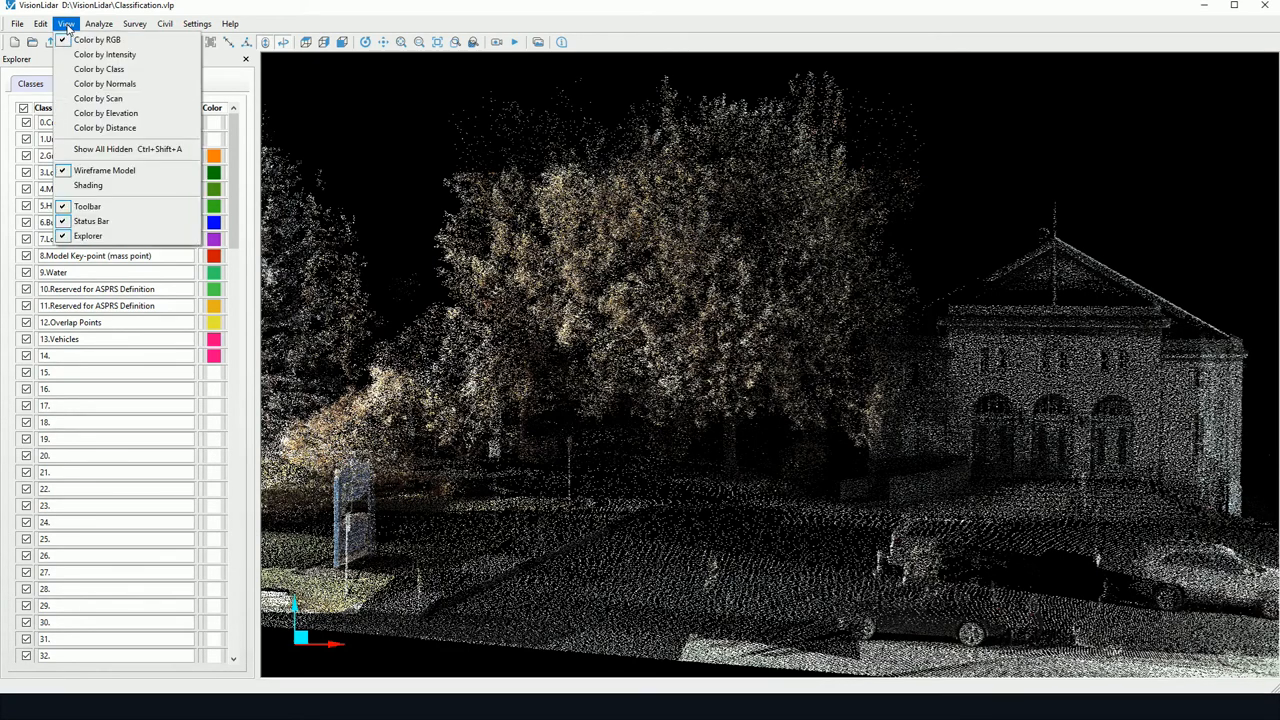
mouse_move(98, 69)
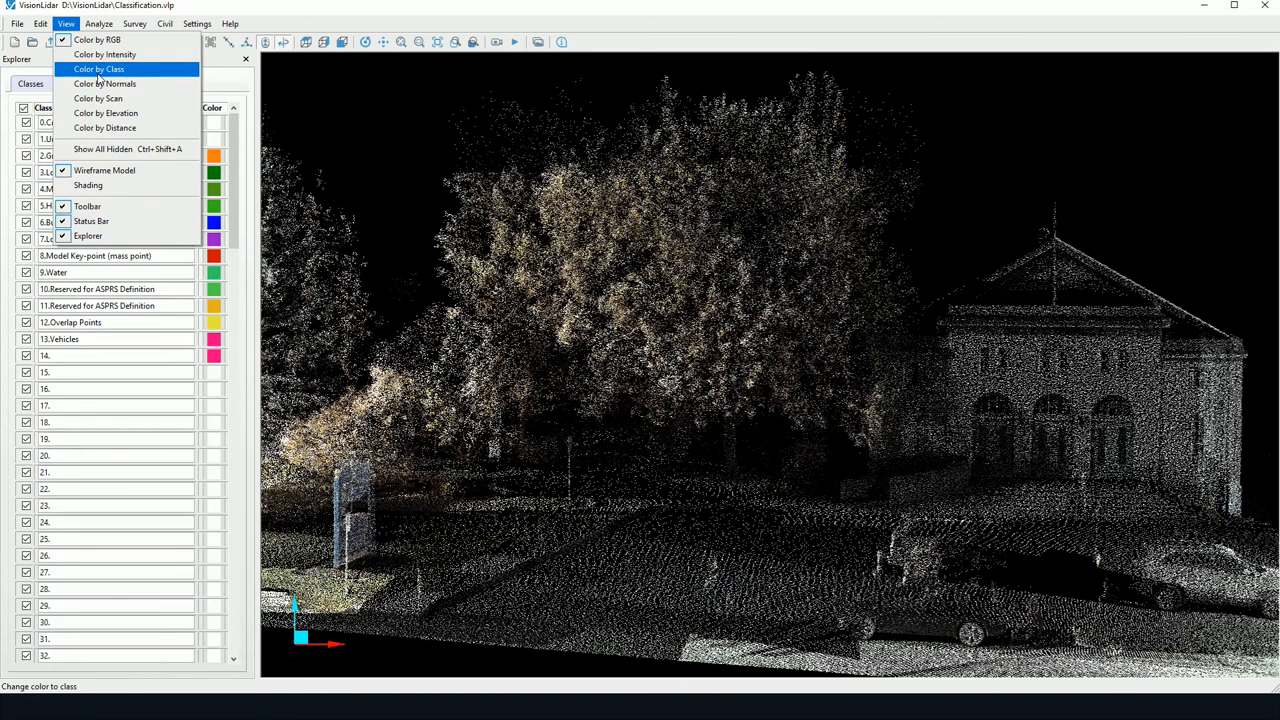
click(99, 69)
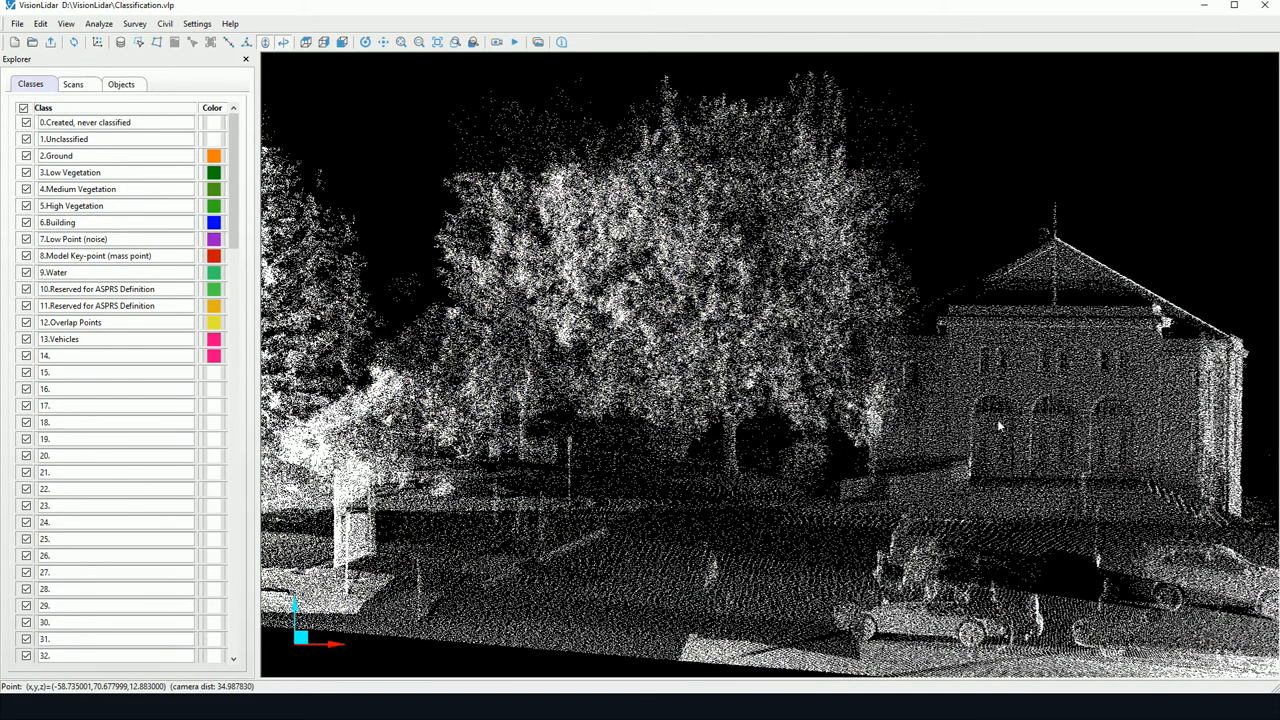
click(25, 122)
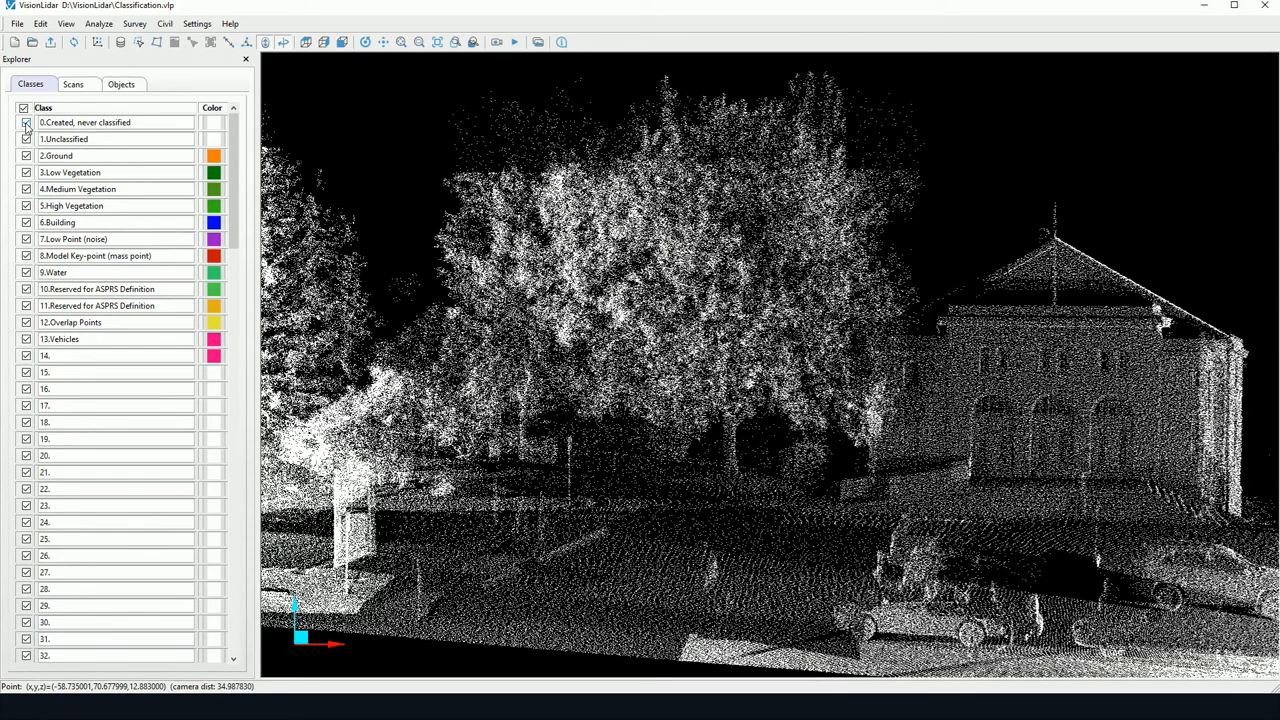
click(23, 107)
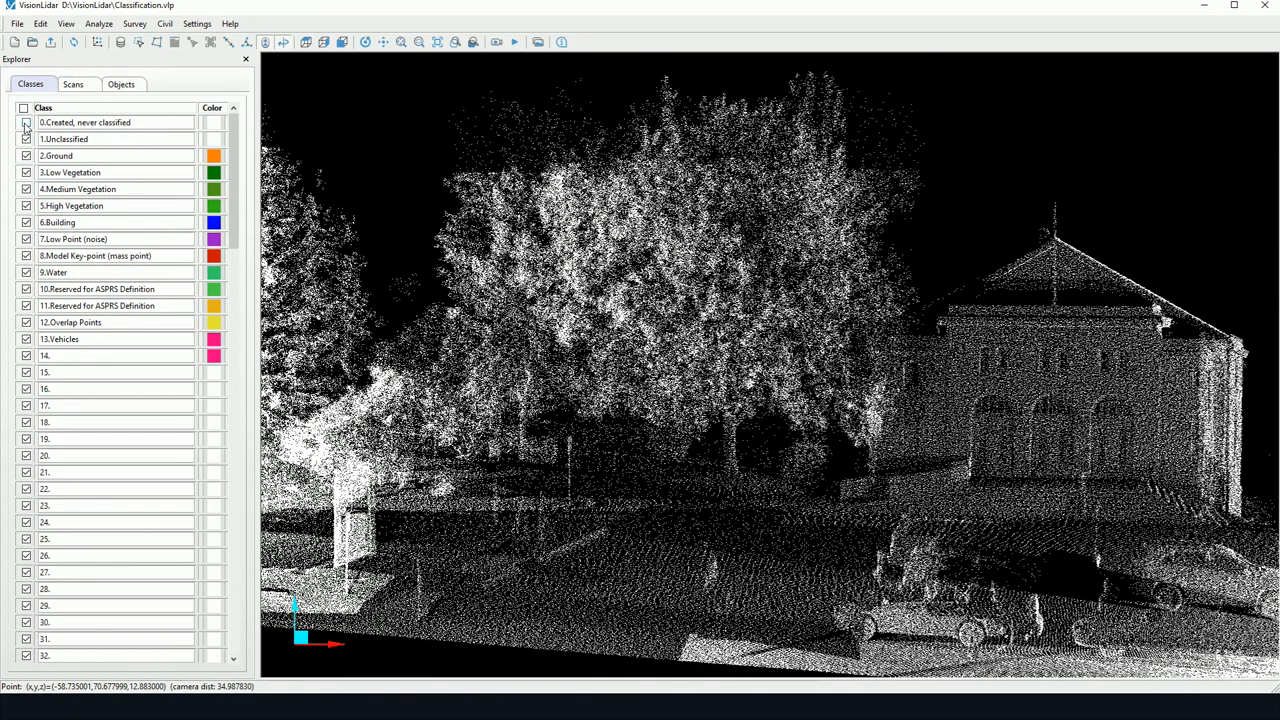
click(26, 122)
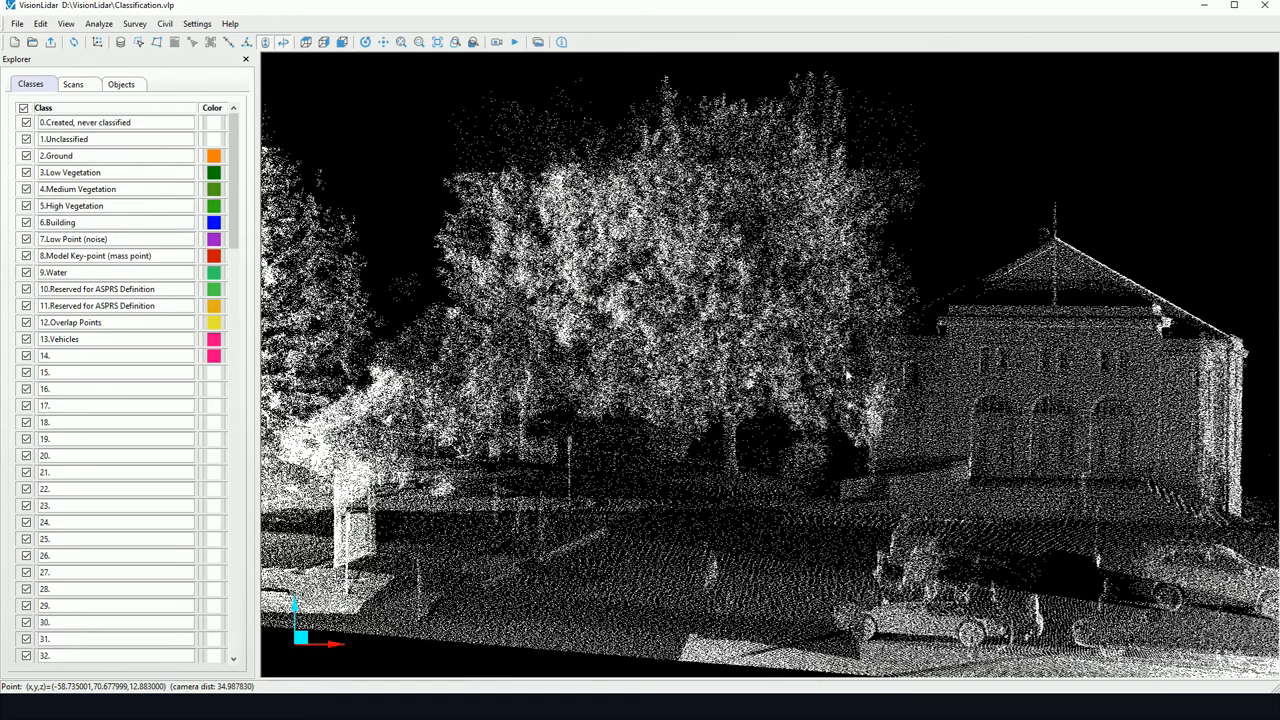
click(98, 23)
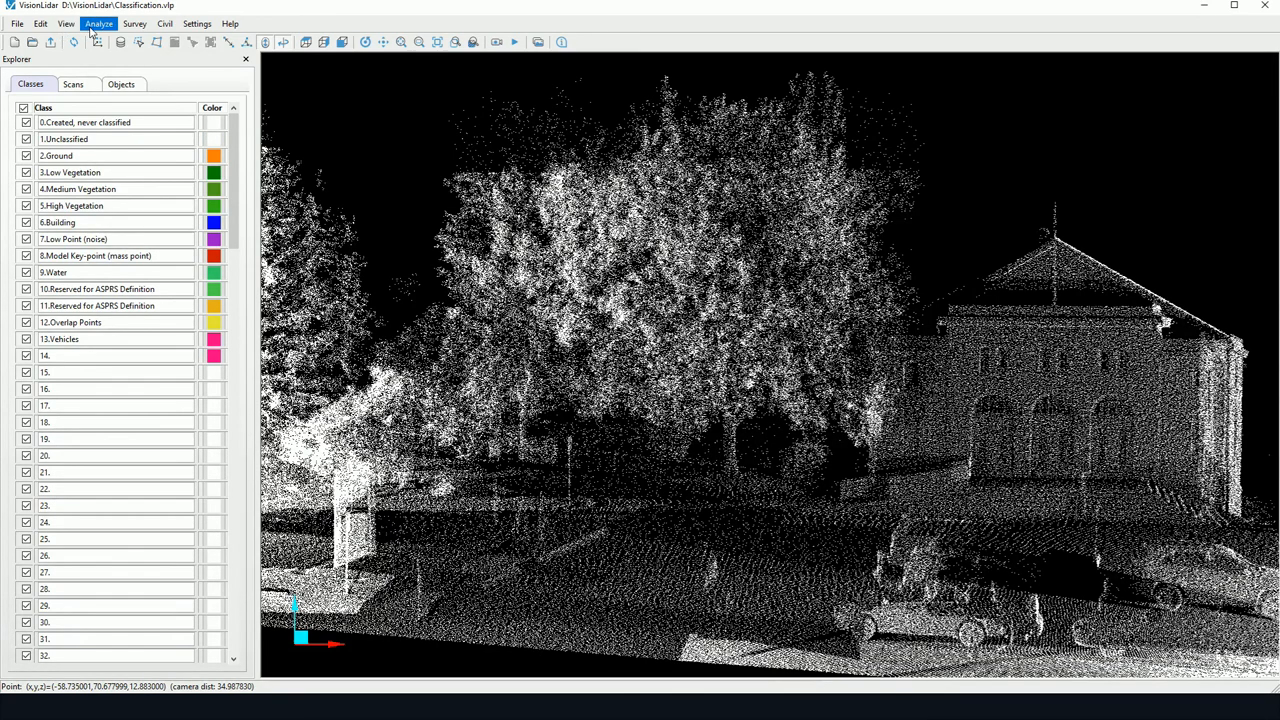
Step: Bring up the Detection of ground dialog from the Analyze menu
click(99, 23)
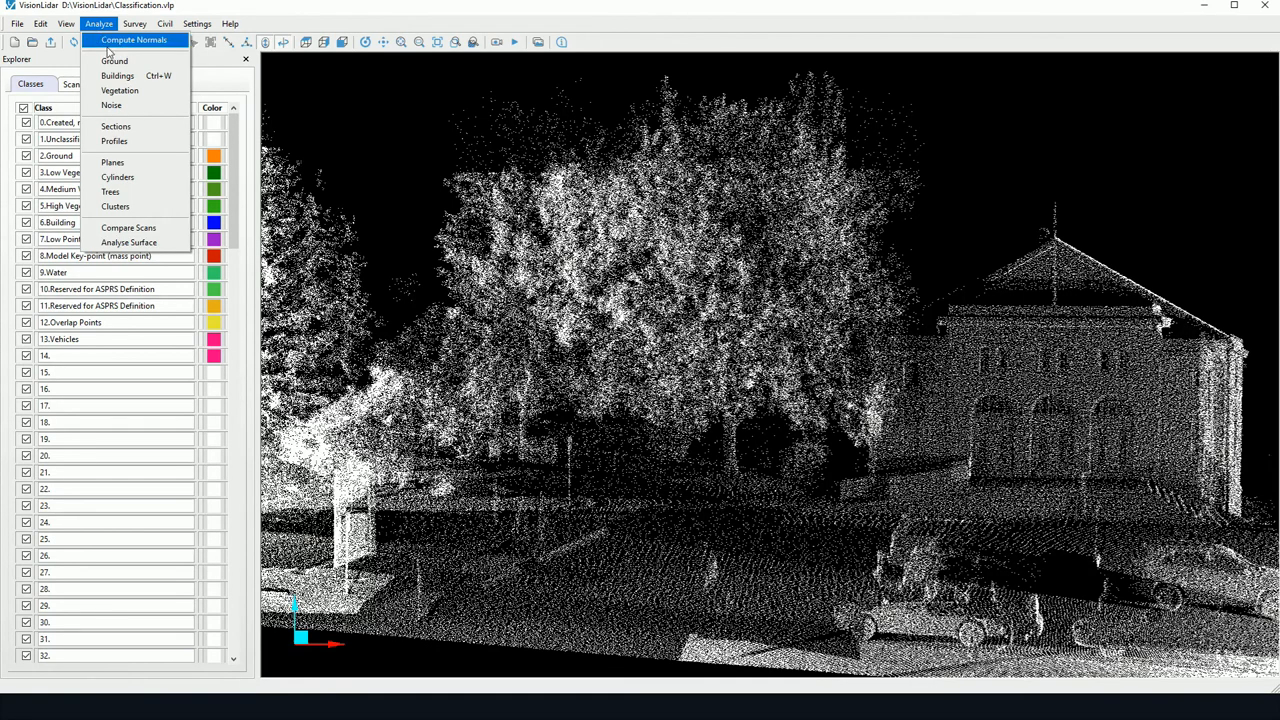
click(114, 60)
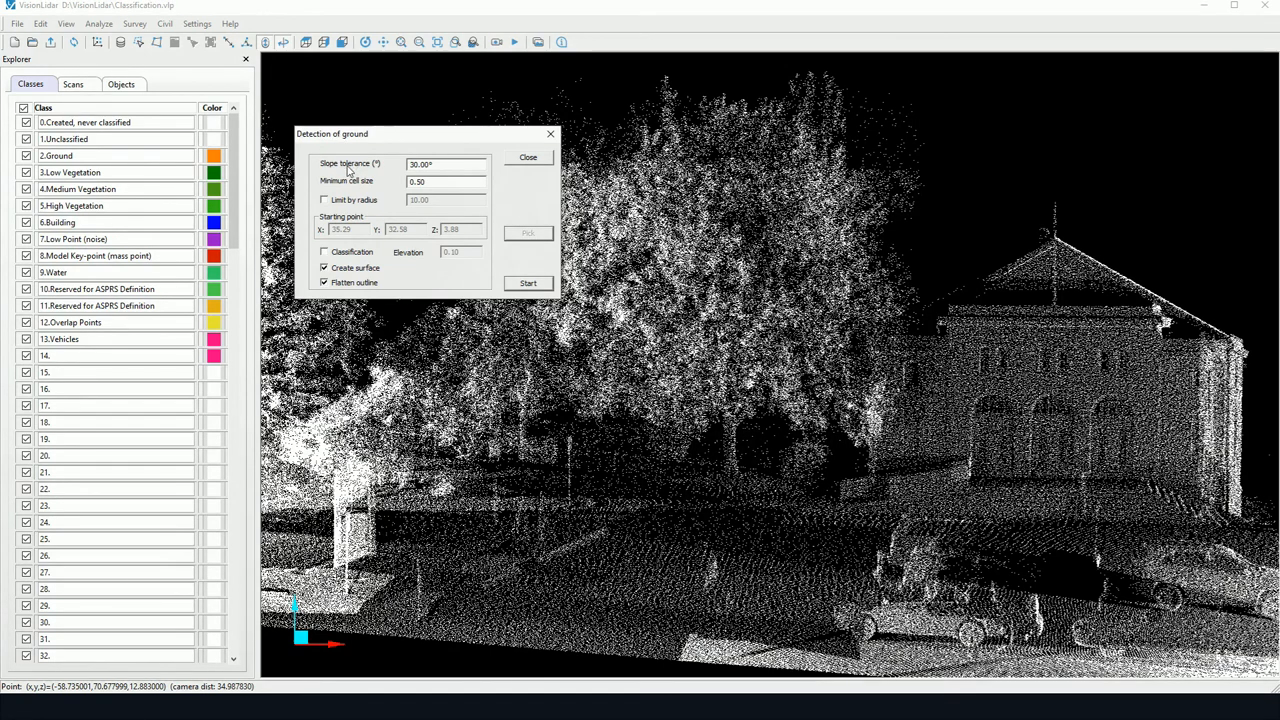
mouse_move(381, 168)
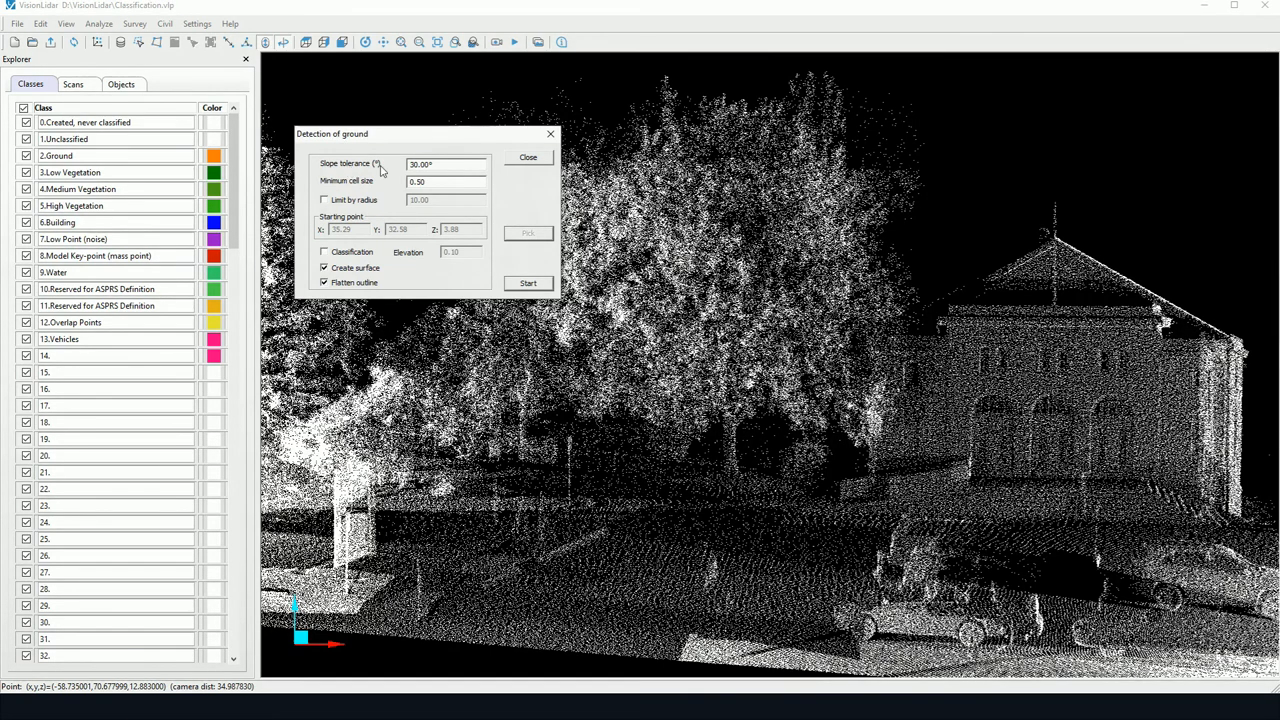
mouse_move(440, 178)
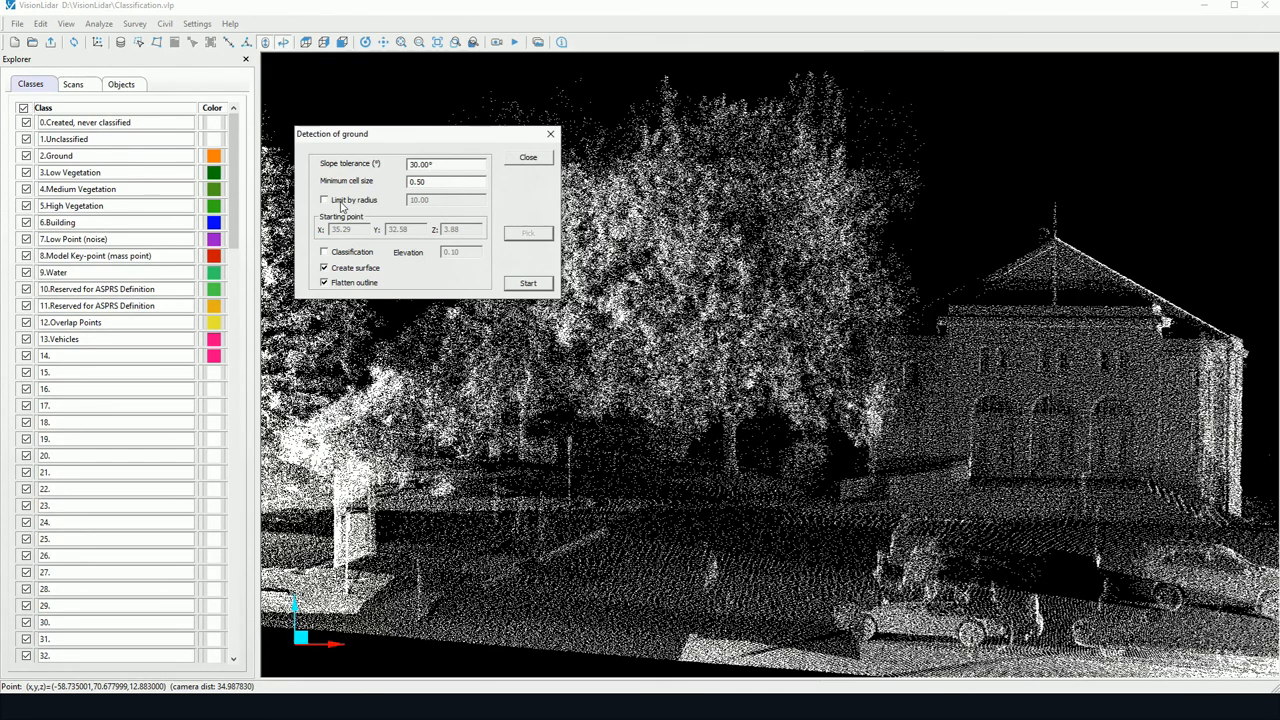
Step: Pick the ground starting point 34.64, 32.30, 3.60 with the radius limit left off
click(324, 199)
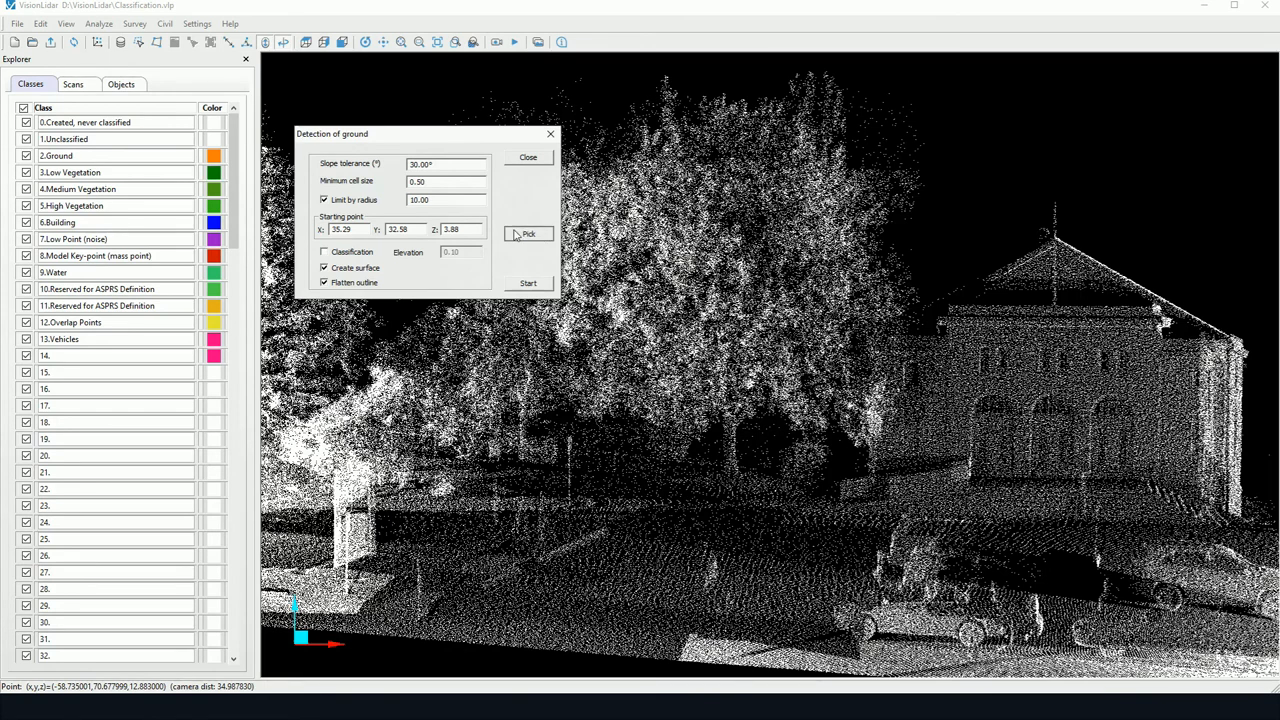
click(528, 233)
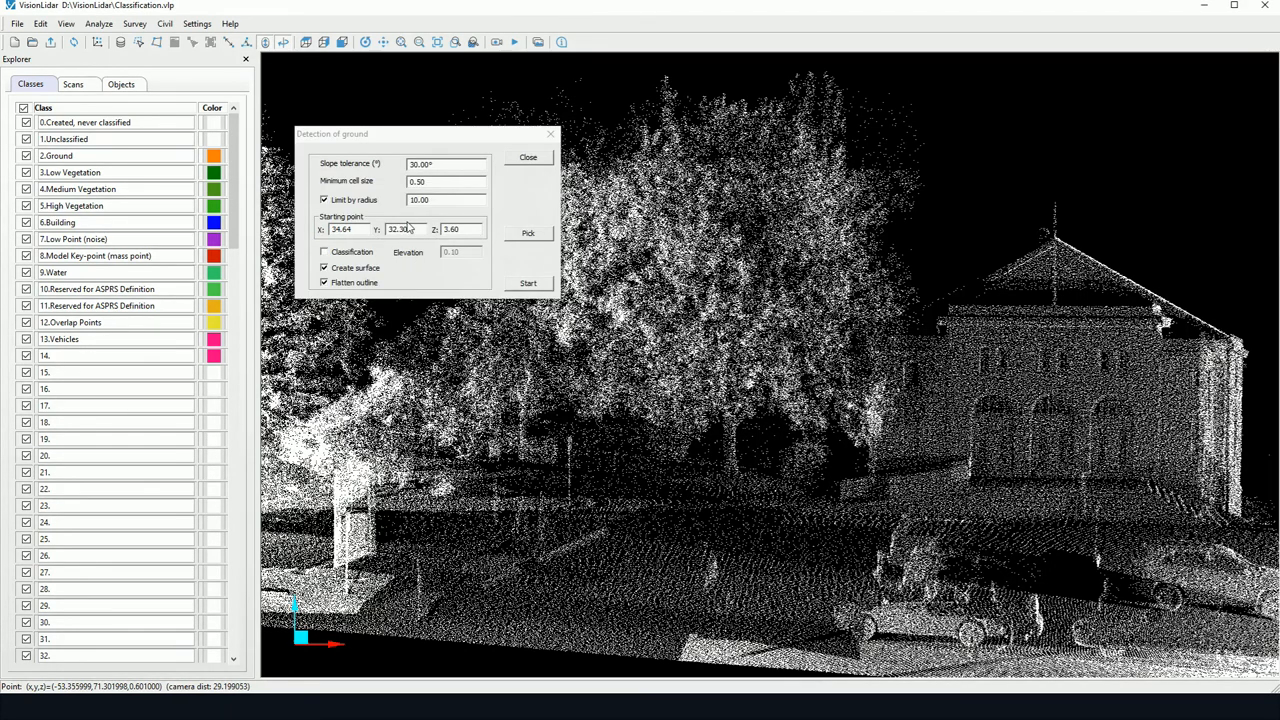
click(324, 199)
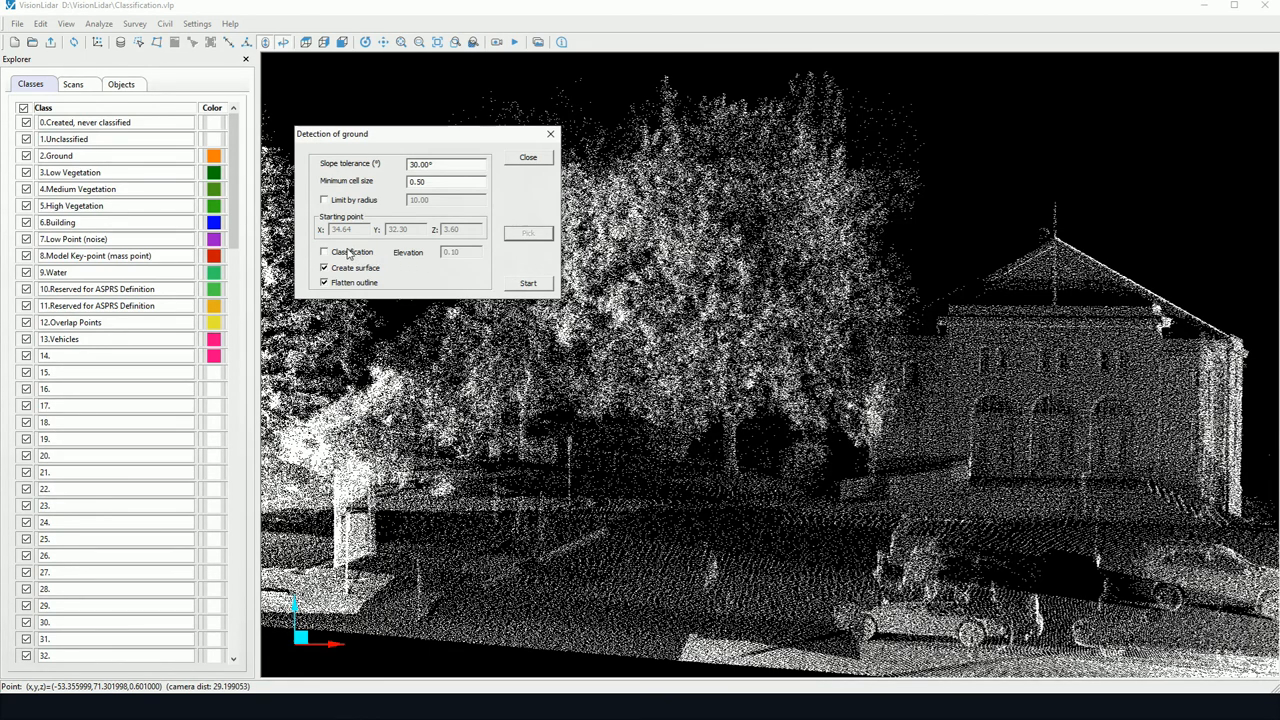
click(324, 251)
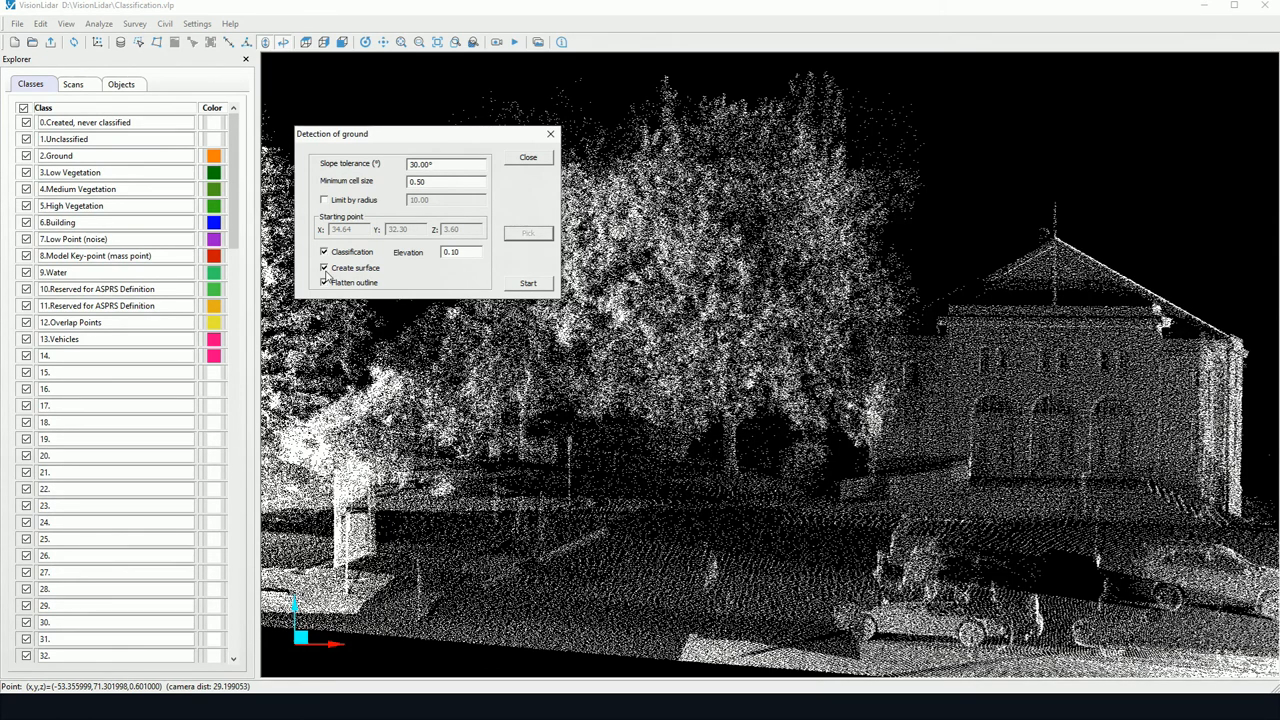
click(324, 282)
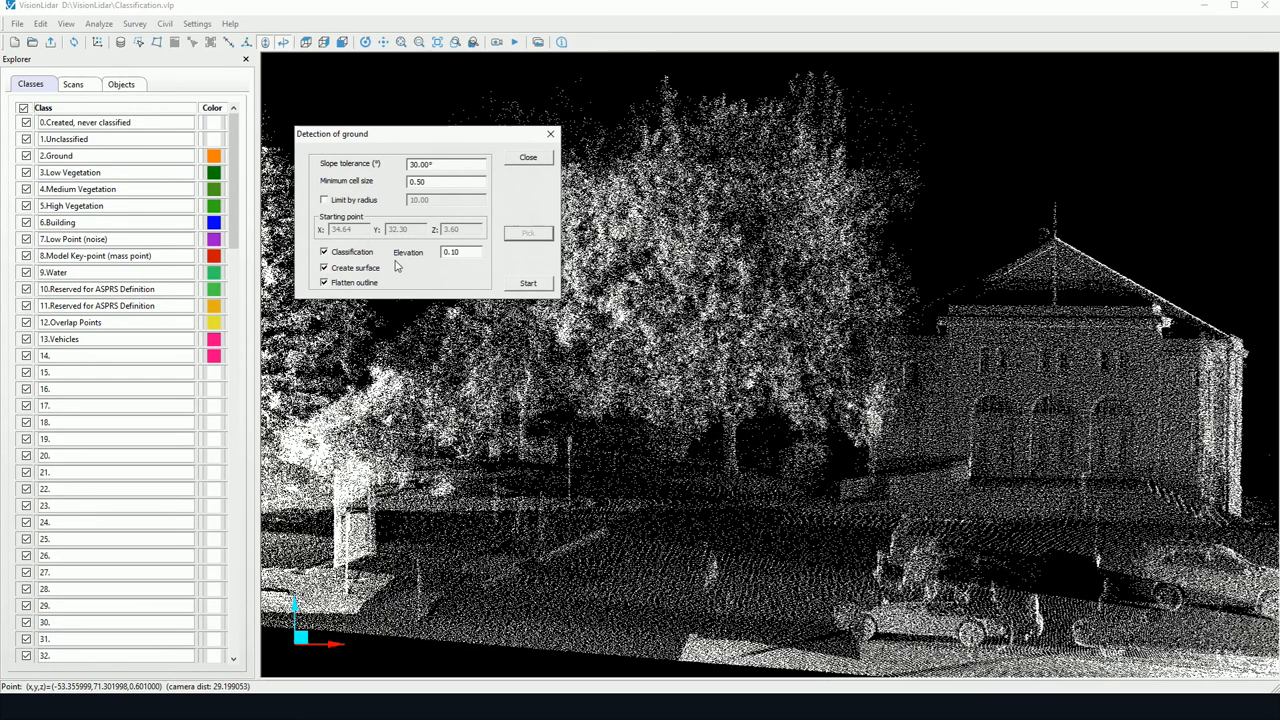
click(324, 282)
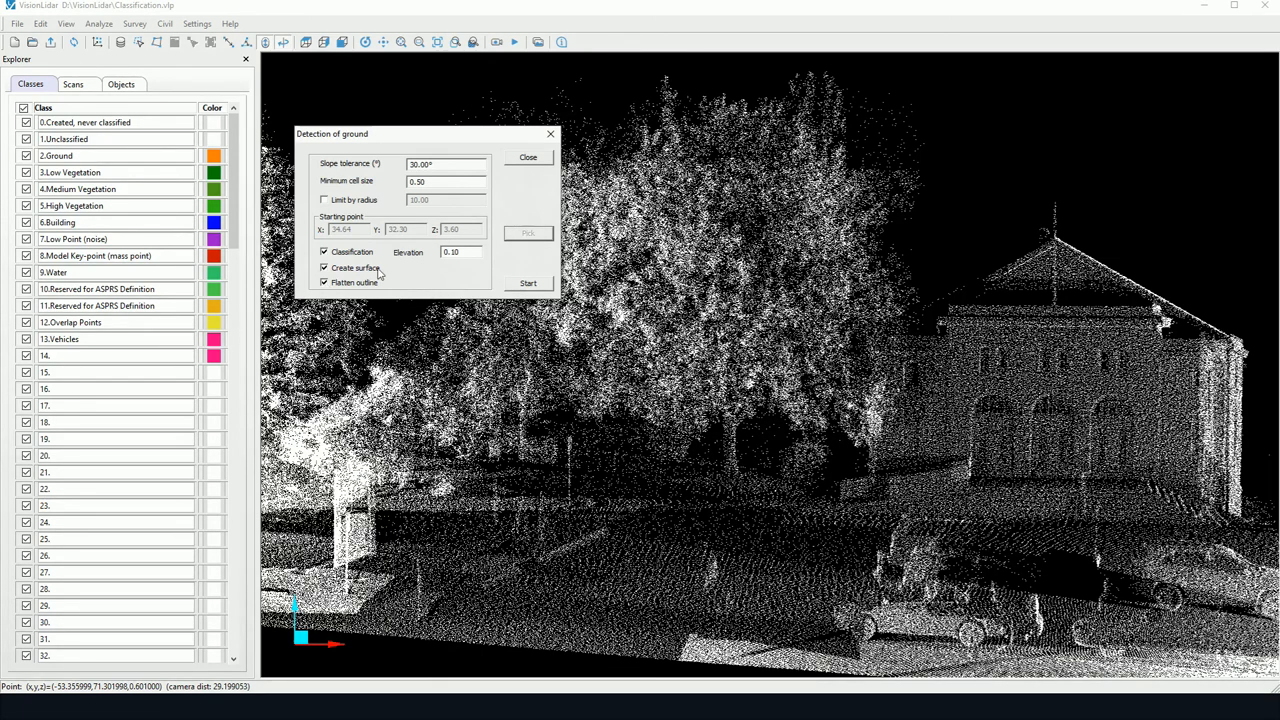
click(324, 251)
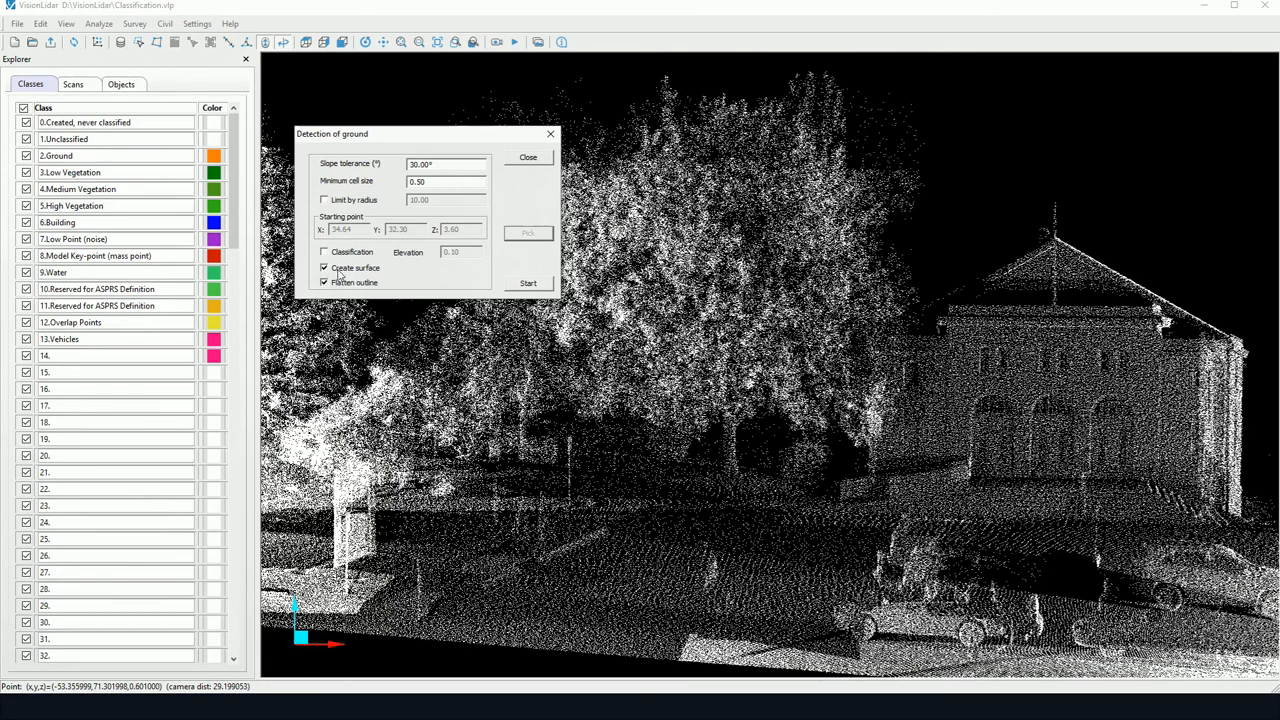
mouse_move(395, 280)
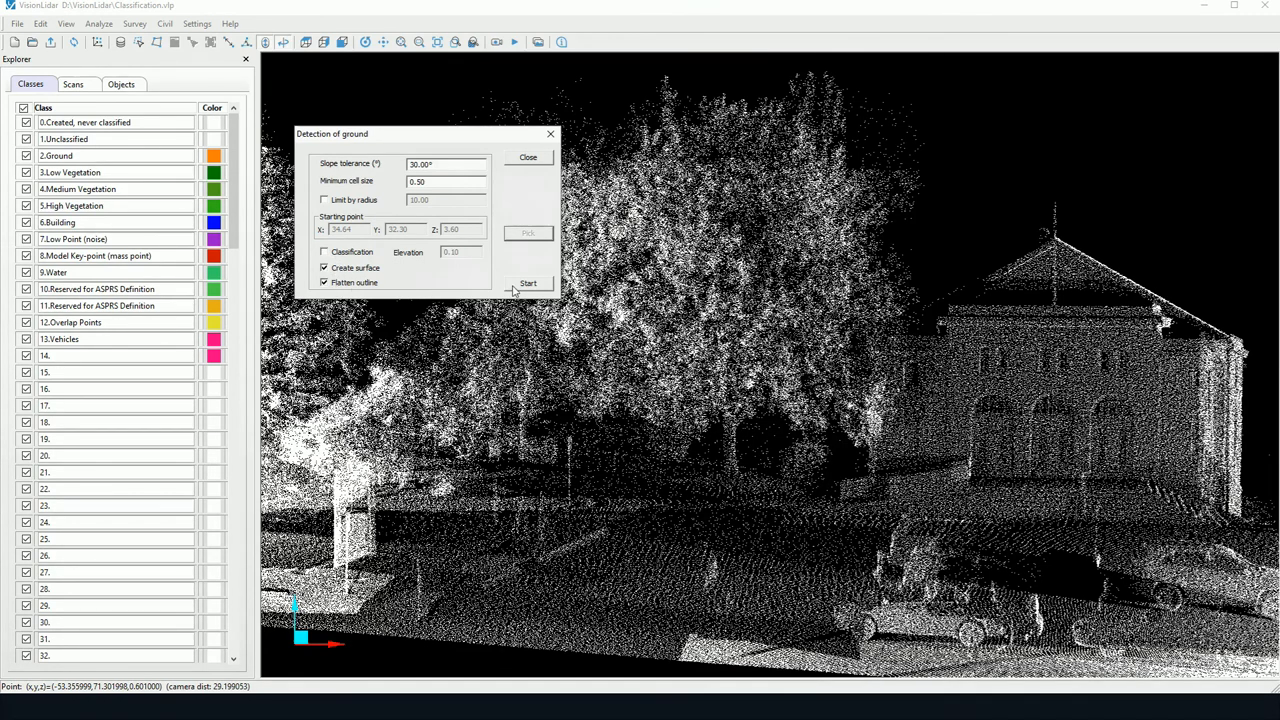
Step: Run ground detection and dismiss the '0 points classified as ground' message
click(528, 284)
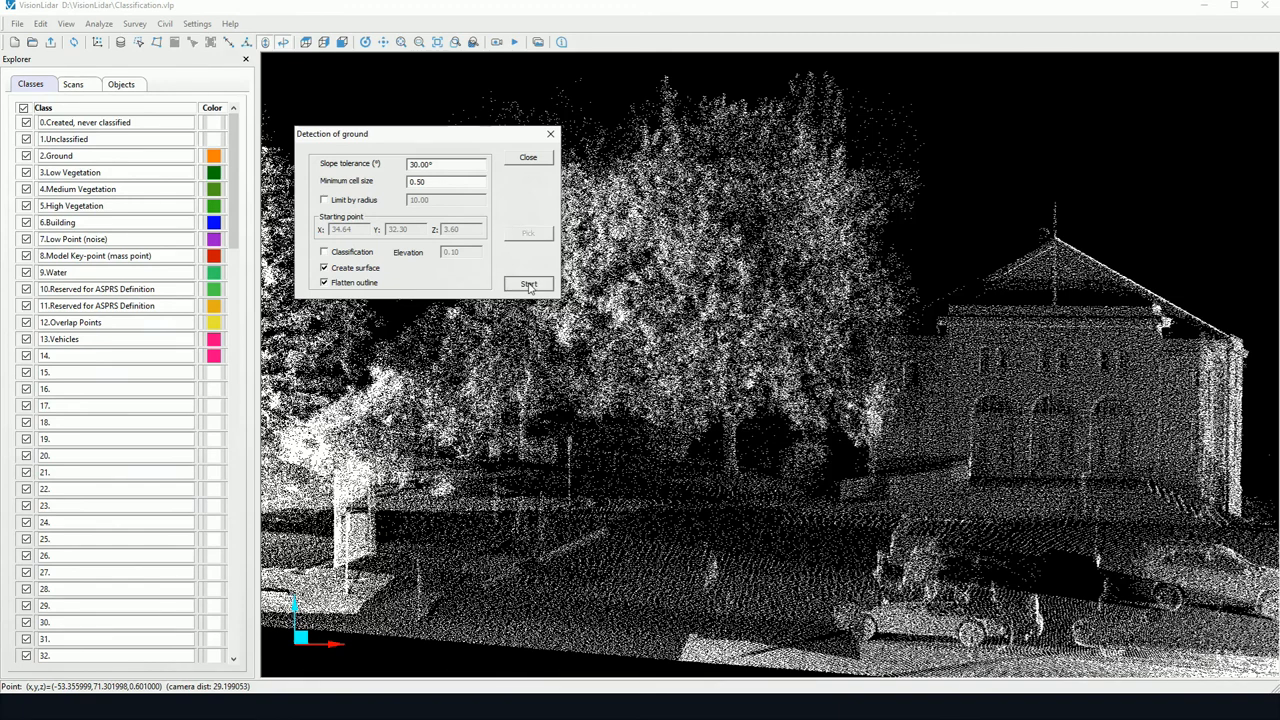
click(528, 285)
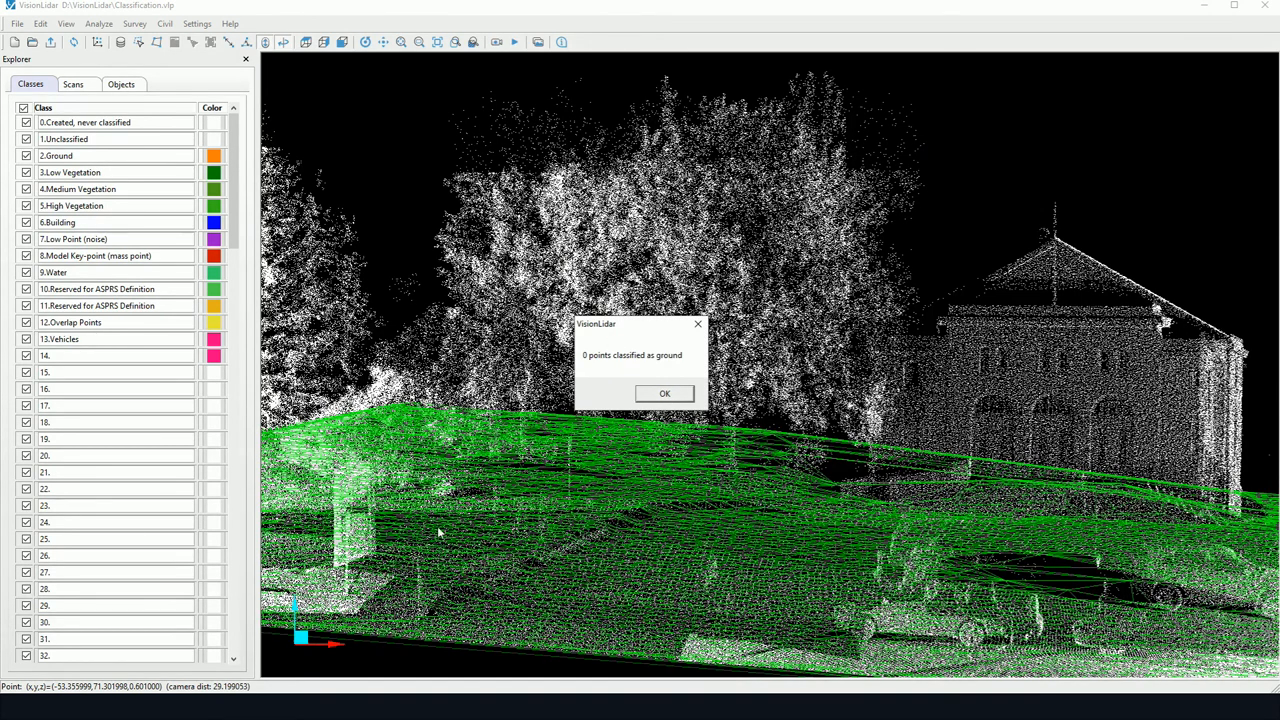
mouse_move(696, 497)
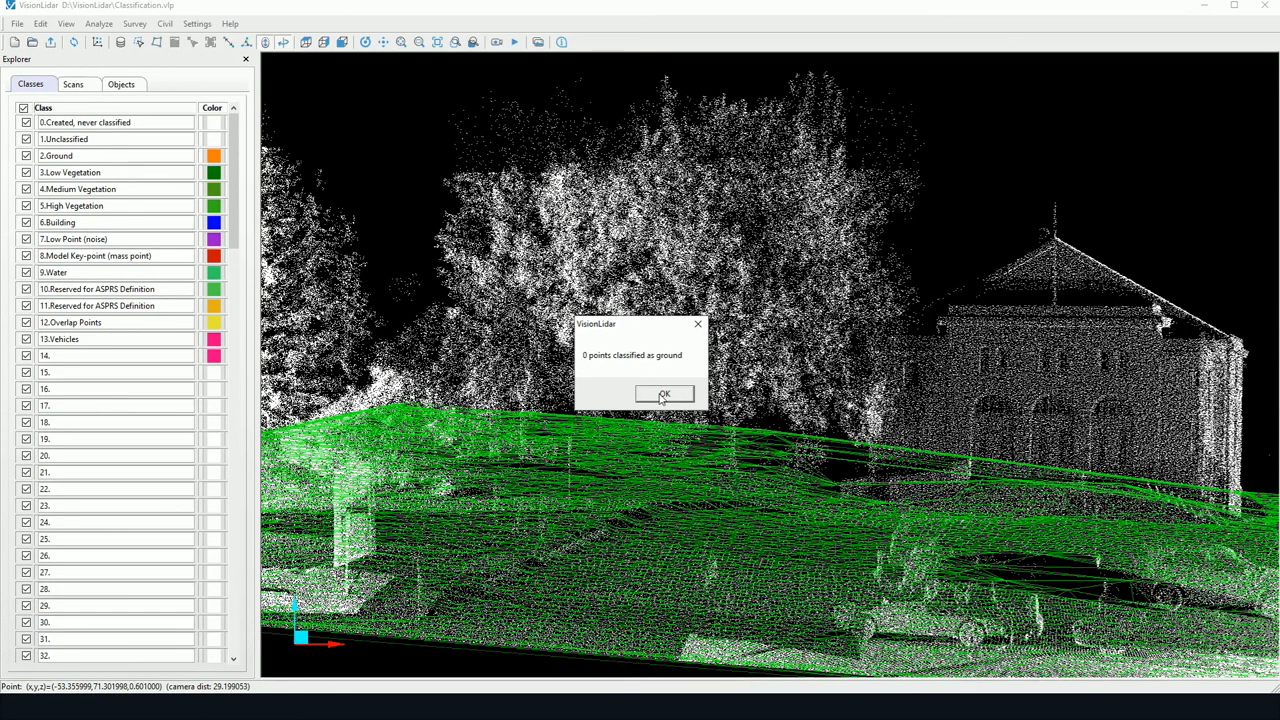
mouse_move(633, 365)
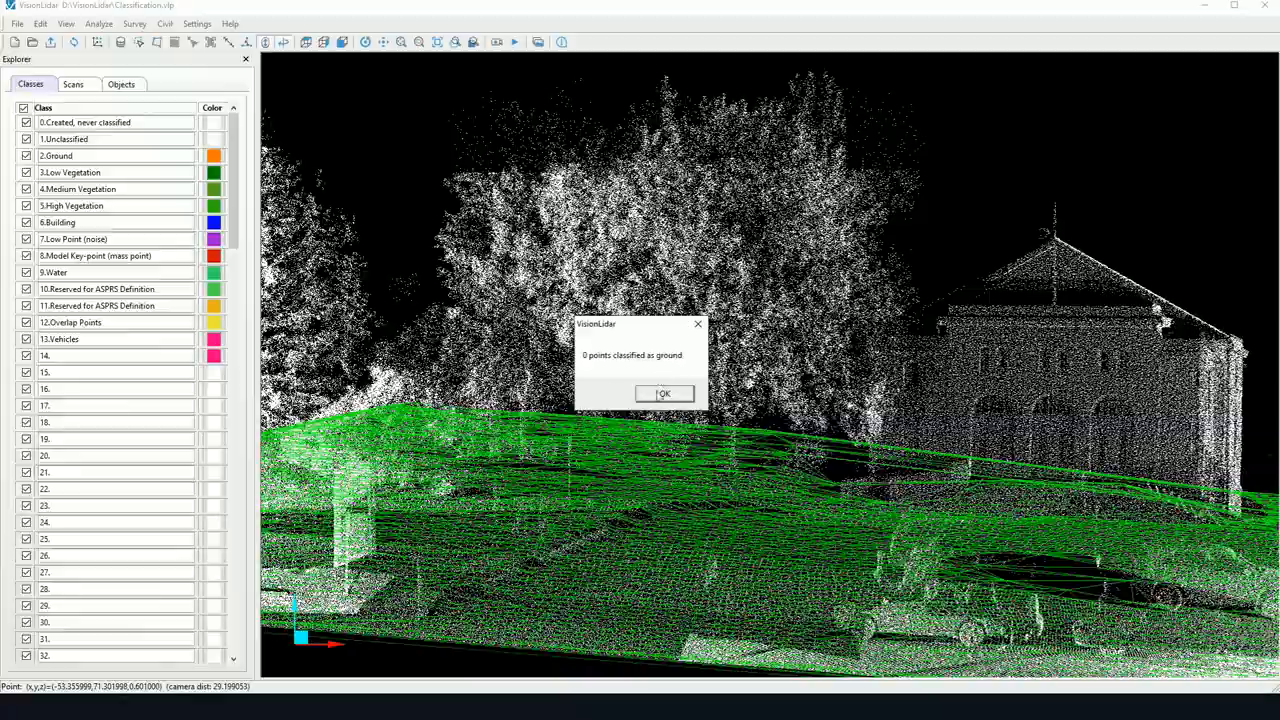
click(663, 393)
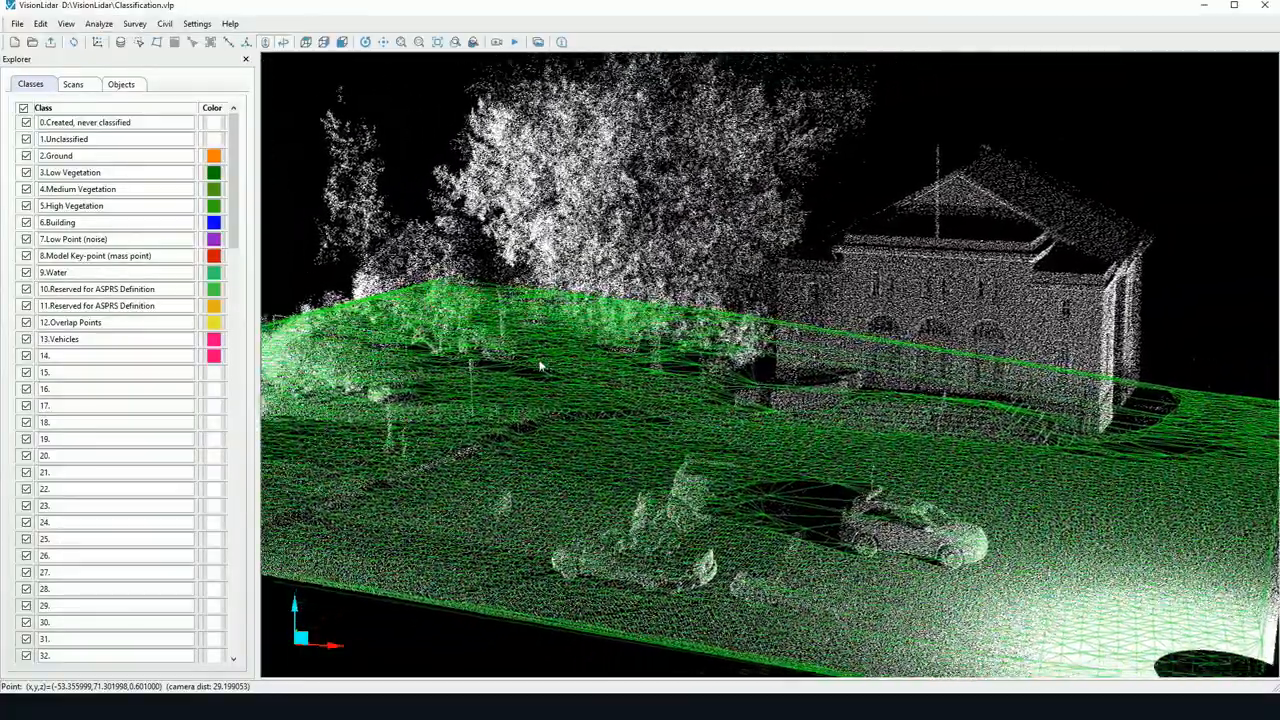
Step: Rerun ground detection with Classification enabled and elevation 0.10
click(98, 23)
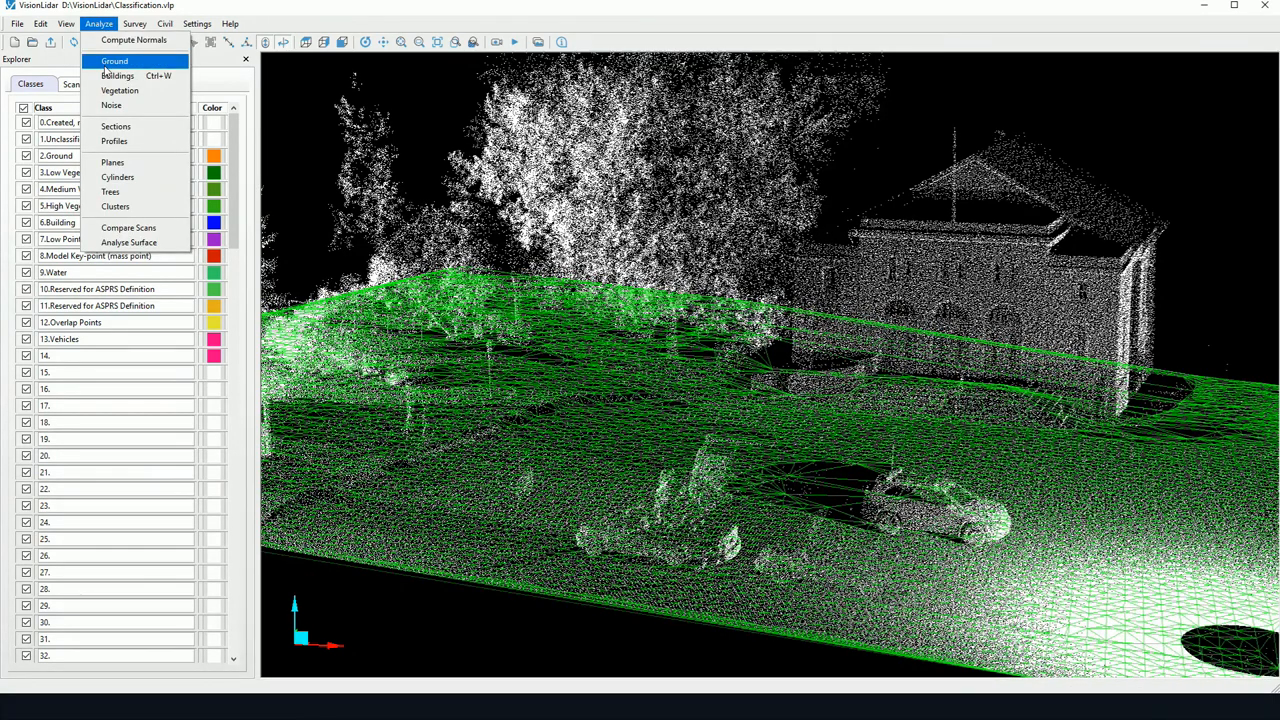
mouse_move(133, 40)
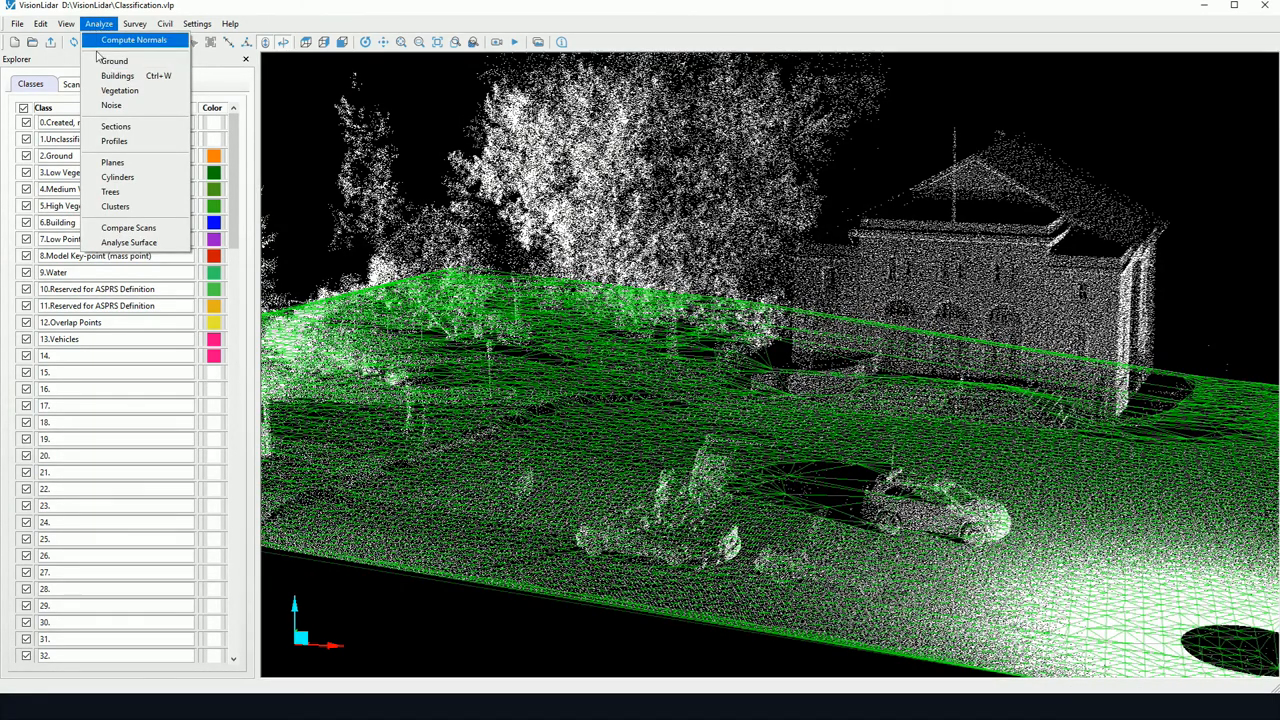
click(113, 60)
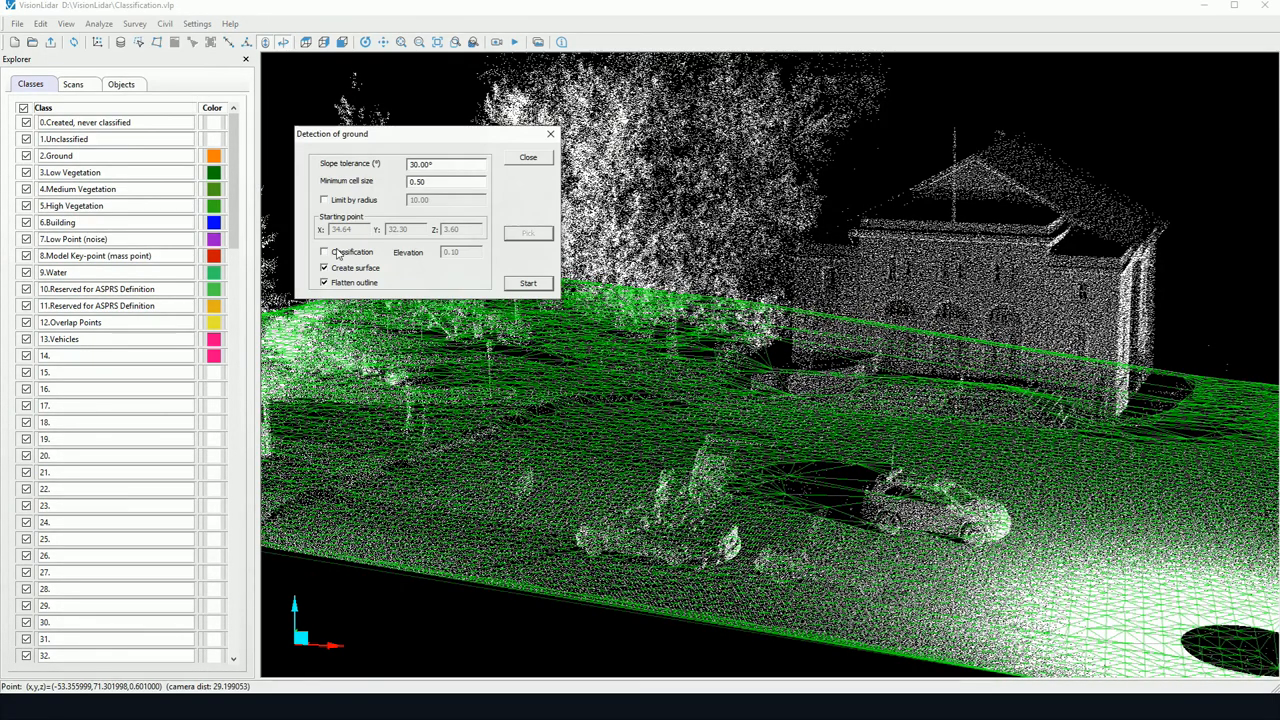
click(324, 251)
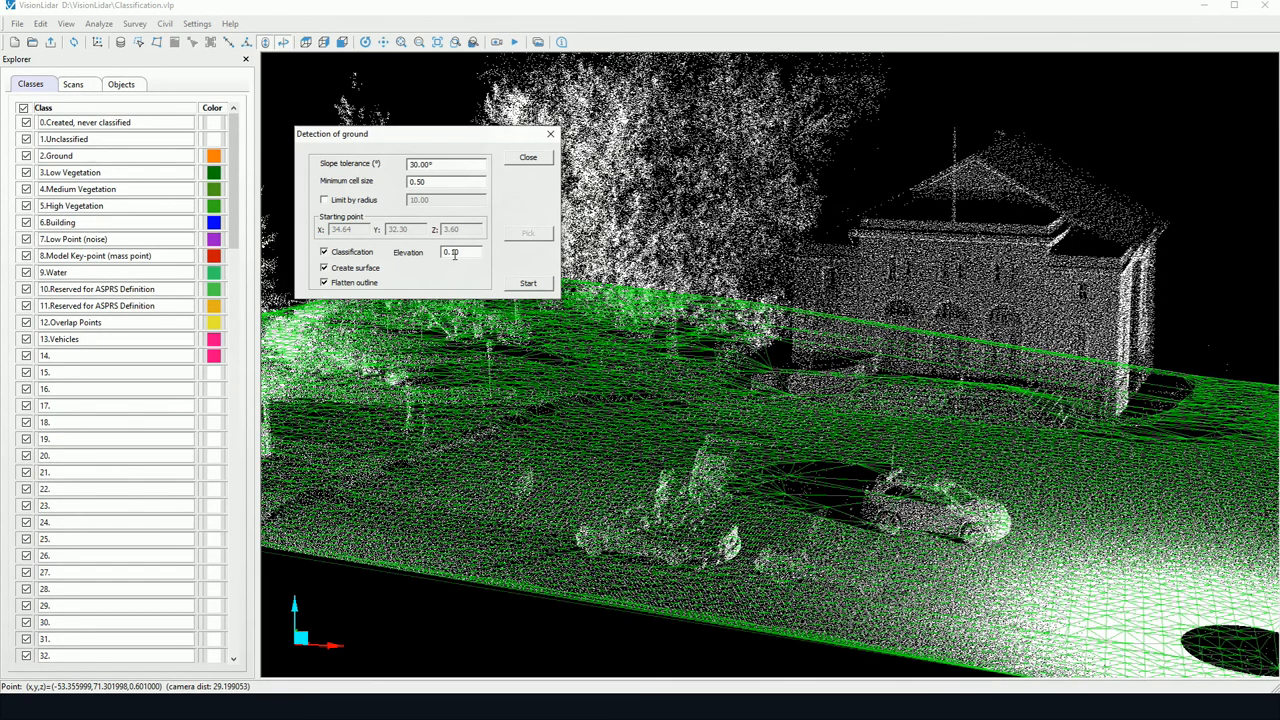
text(0.10)
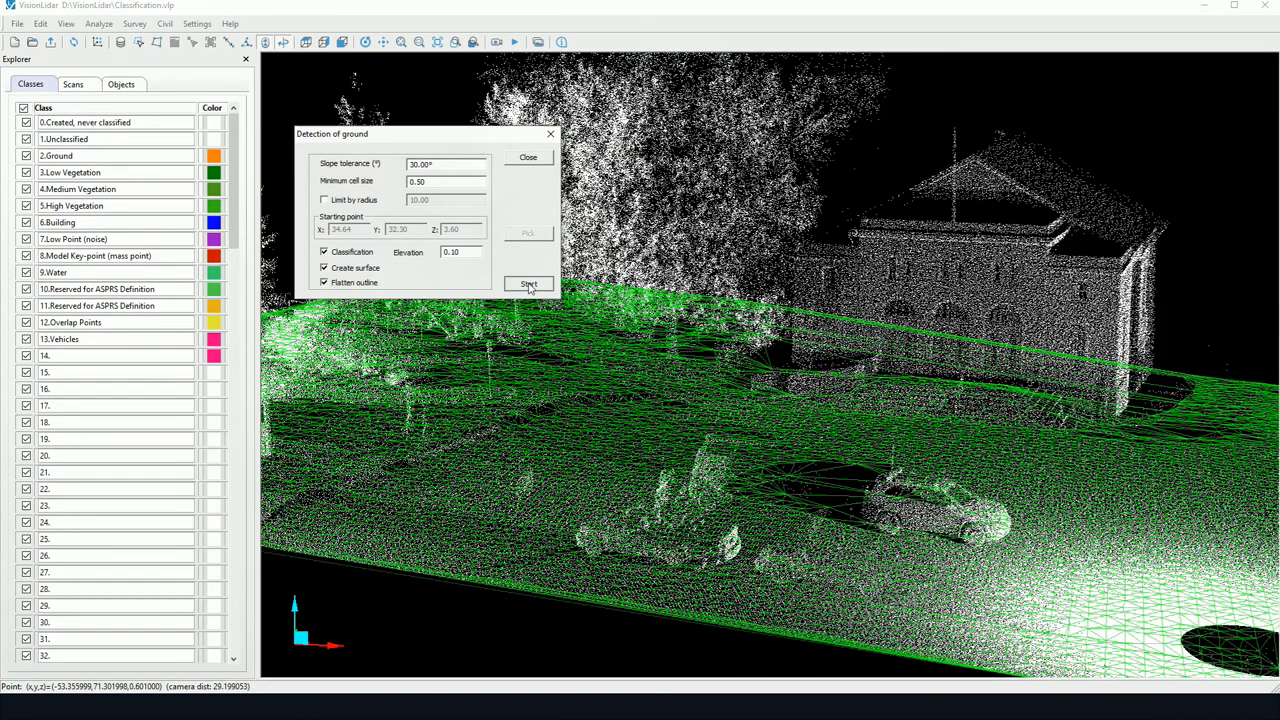
click(528, 285)
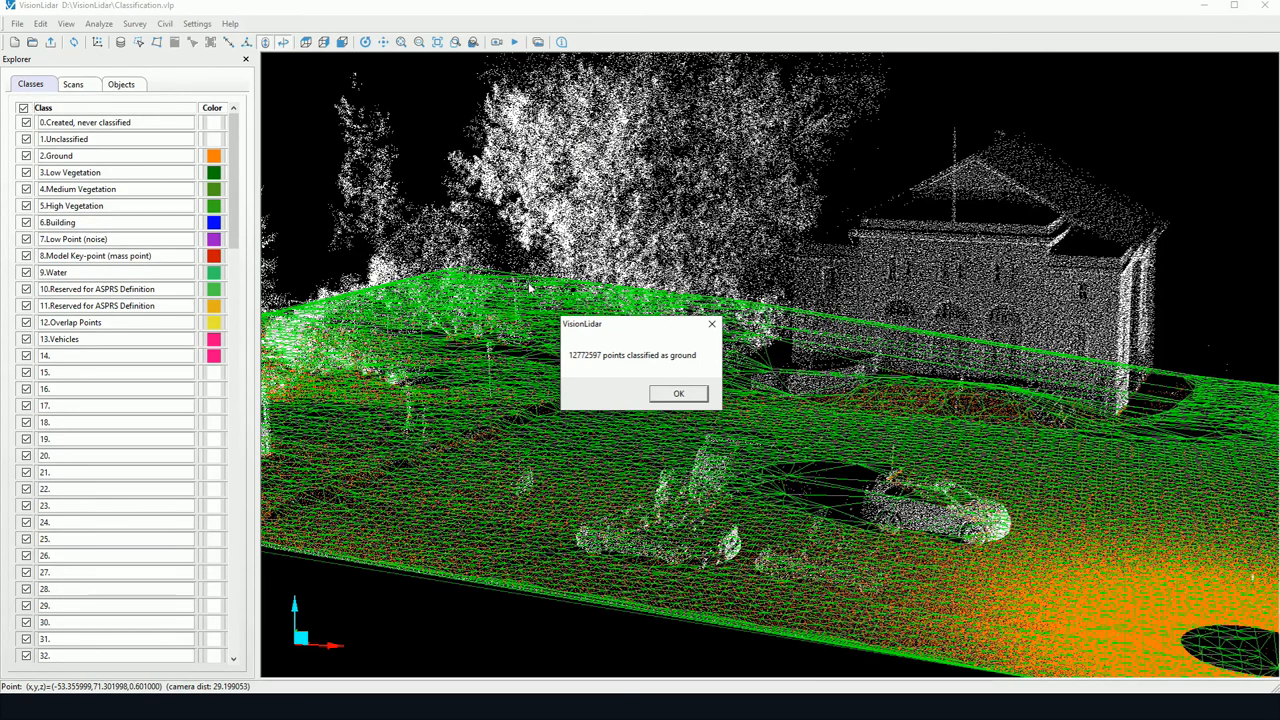
mouse_move(598, 367)
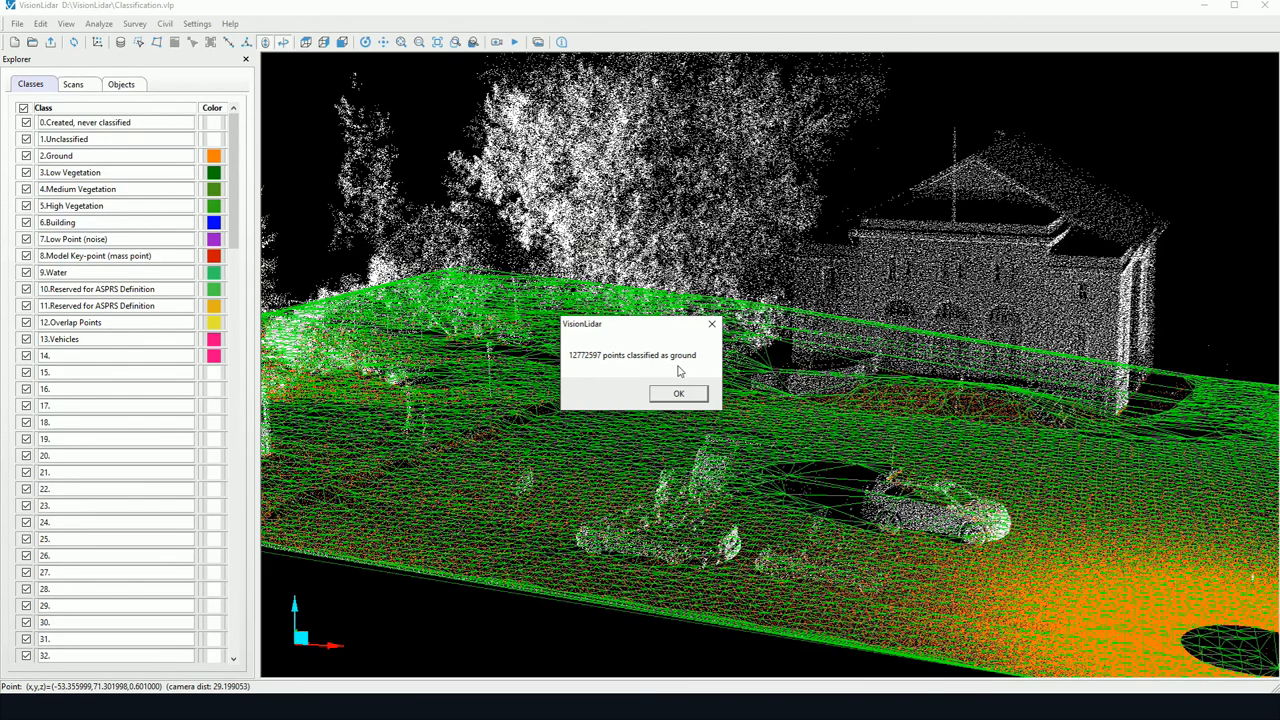
Step: Close the message reporting 12,772,597 points classified as ground
click(678, 393)
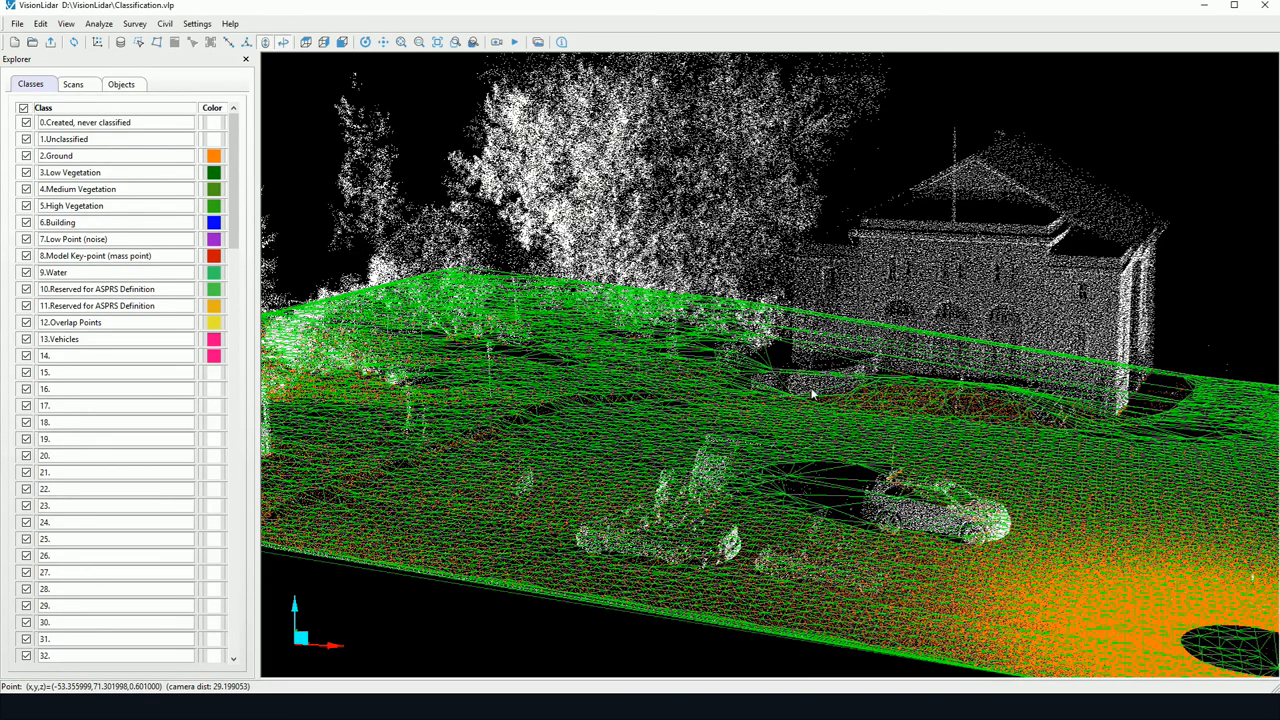
mouse_move(1178, 499)
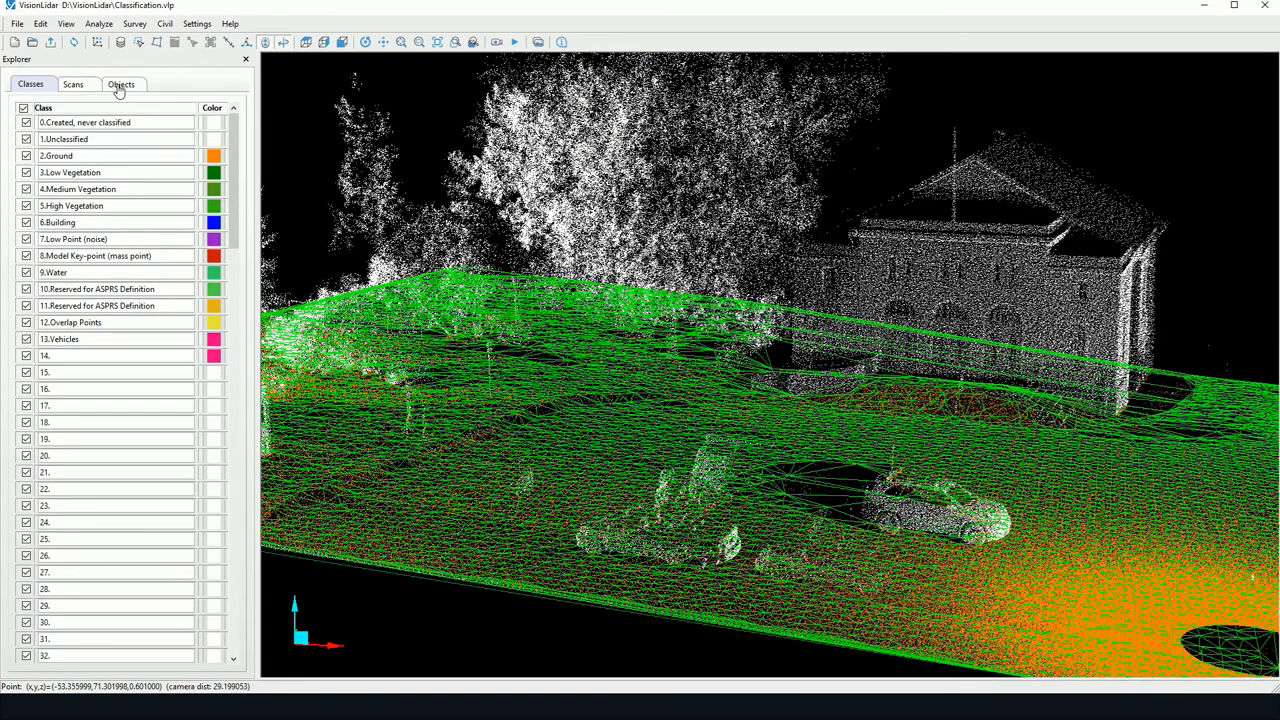
Step: Untick the Ground 3 and Ground 4 surfaces in the Objects list
click(120, 83)
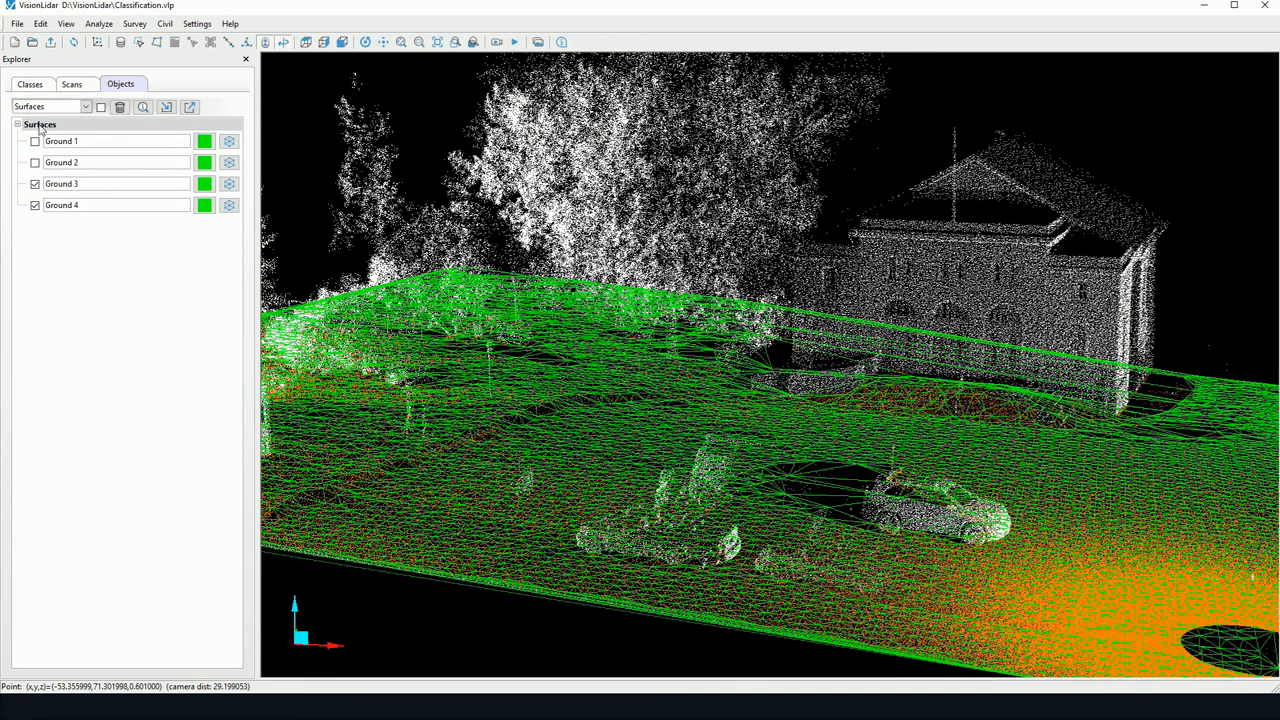
click(86, 107)
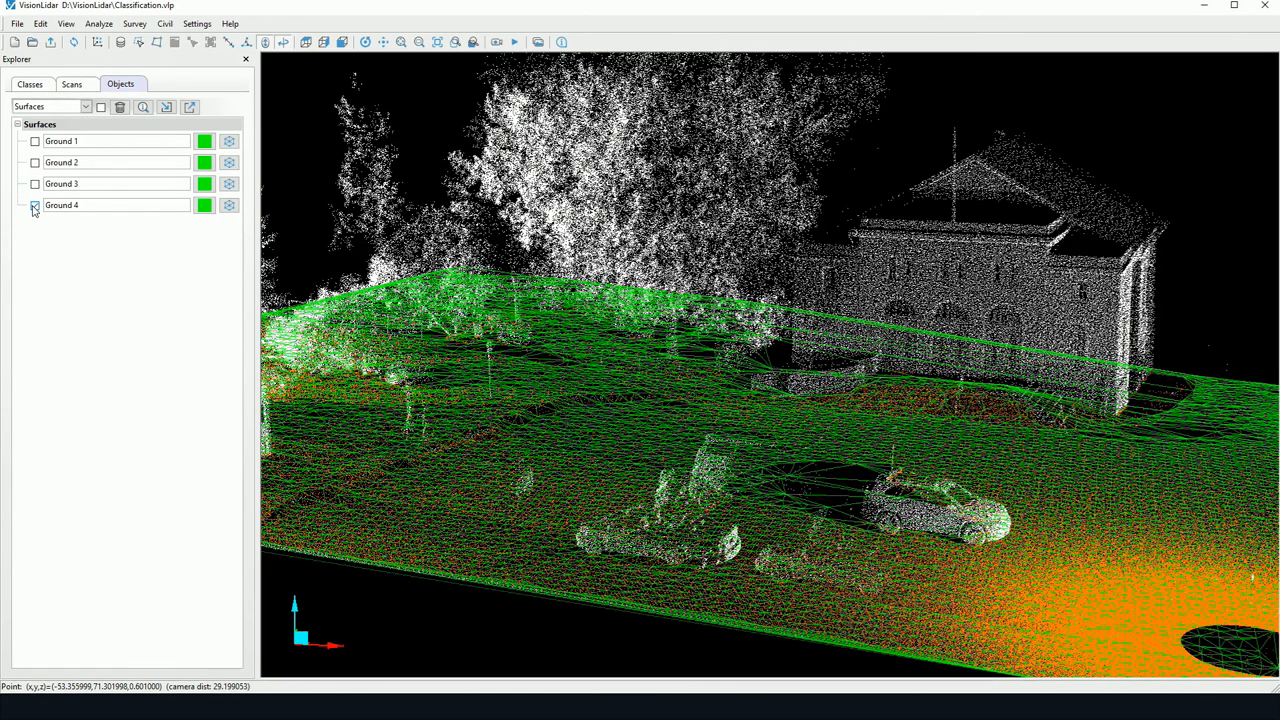
click(35, 205)
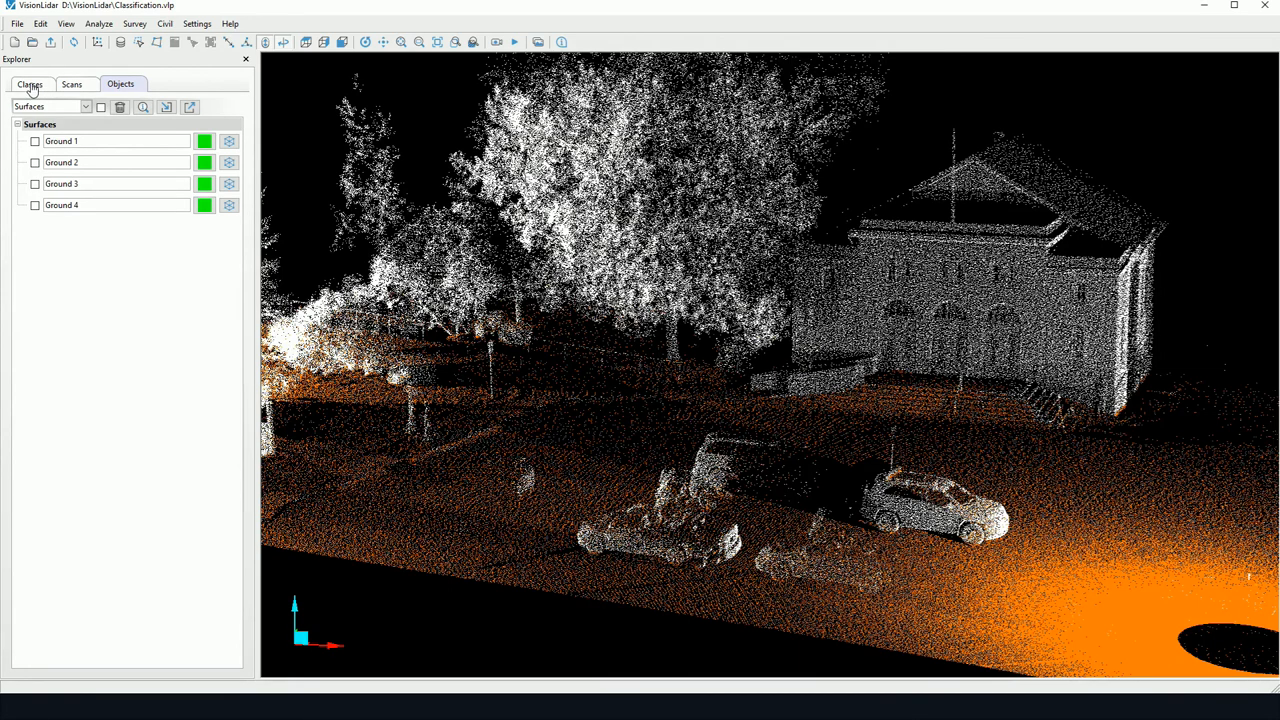
Step: Return to the Classes list and switch point colouring to Color by RGB
click(30, 83)
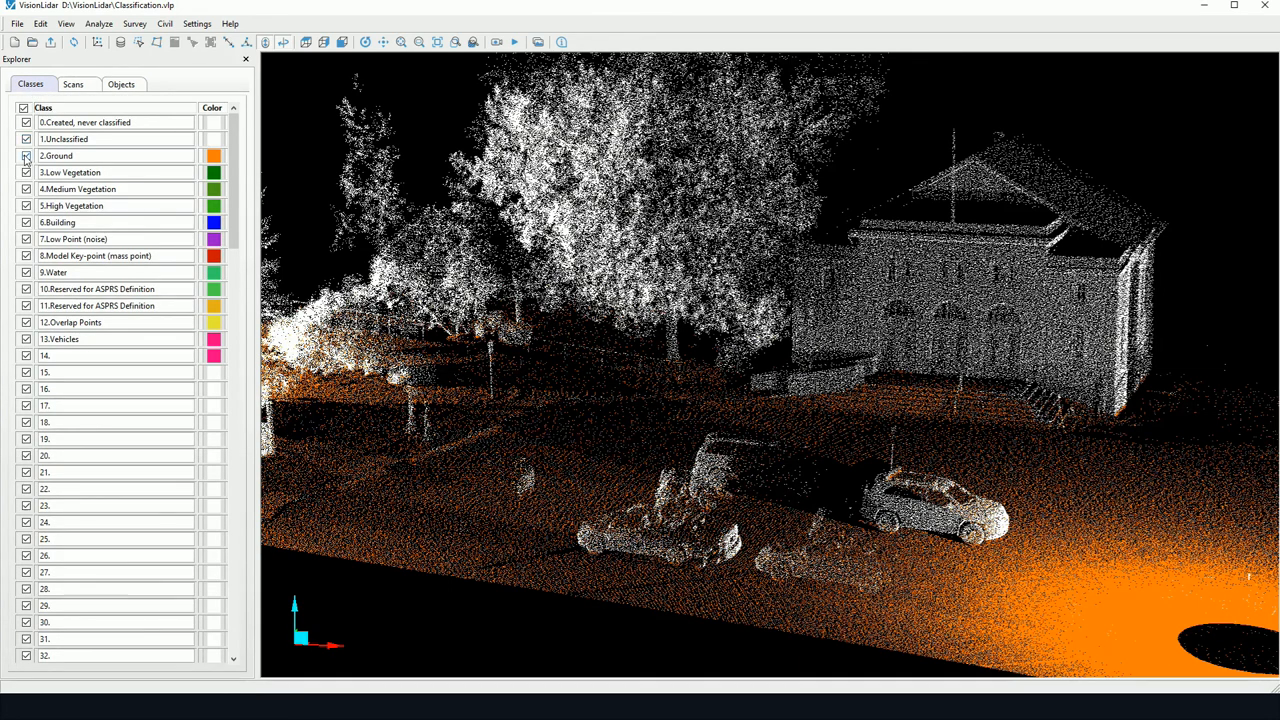
click(25, 156)
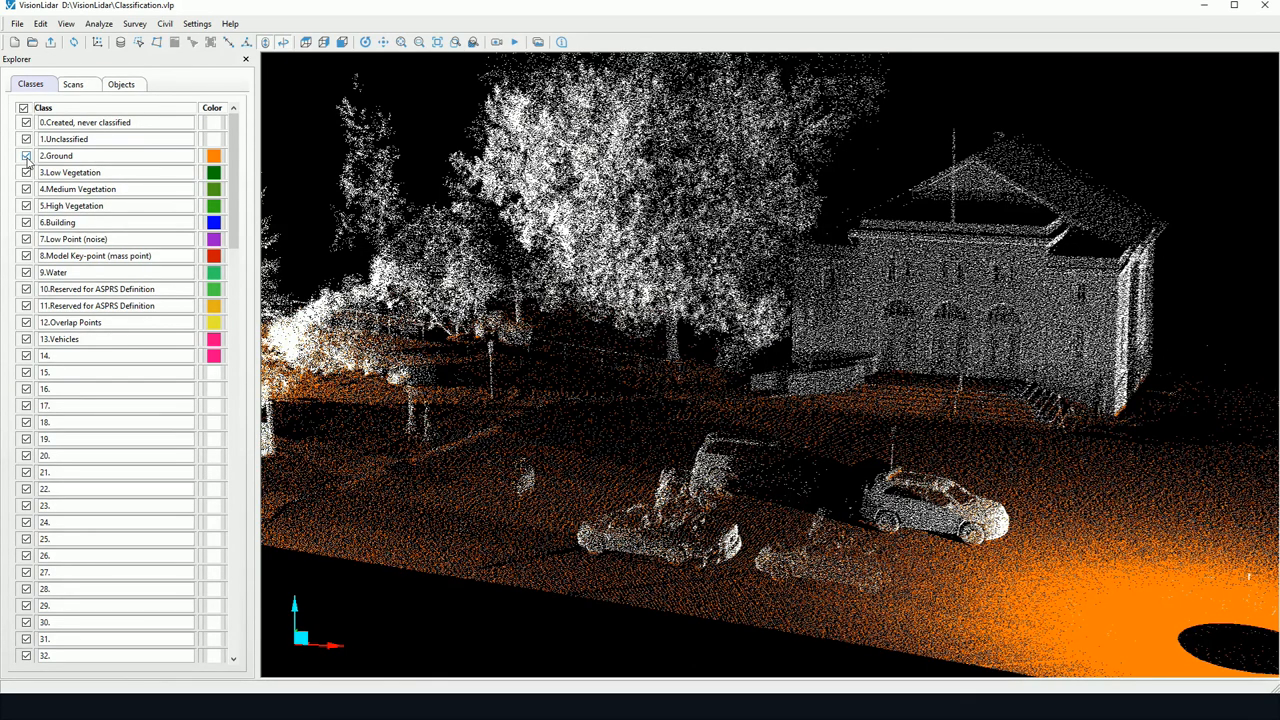
click(25, 155)
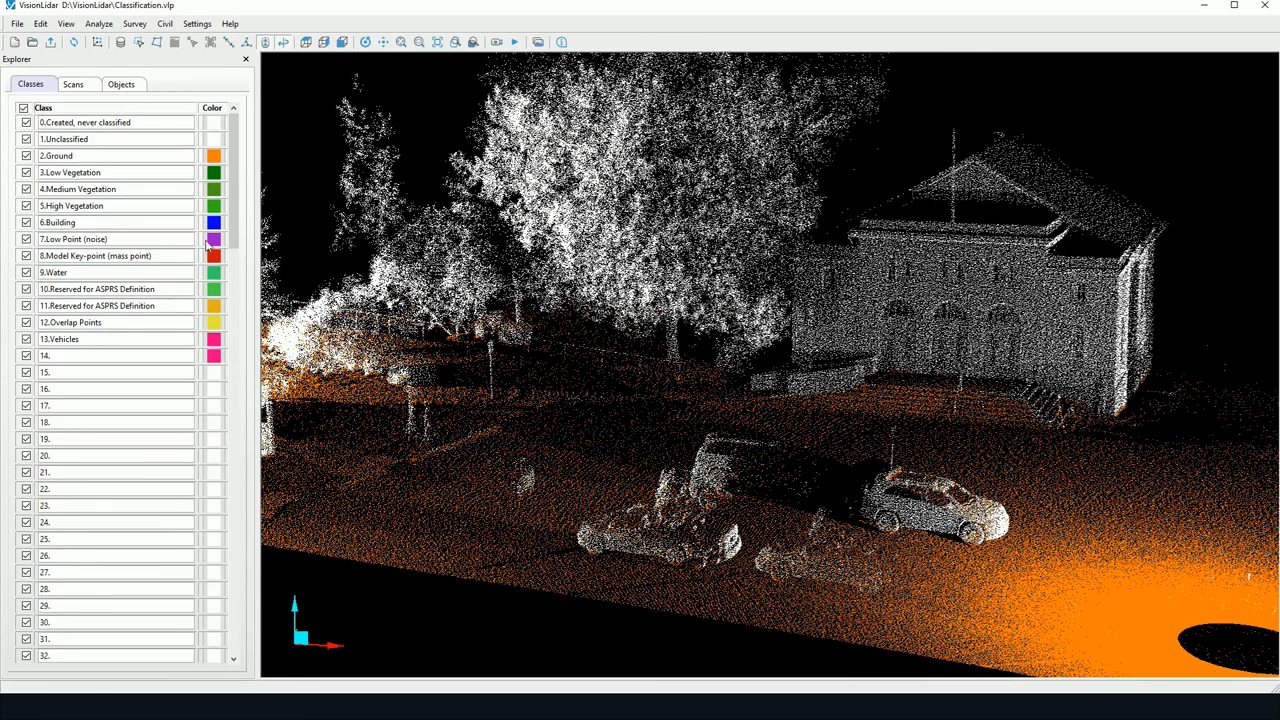
click(66, 23)
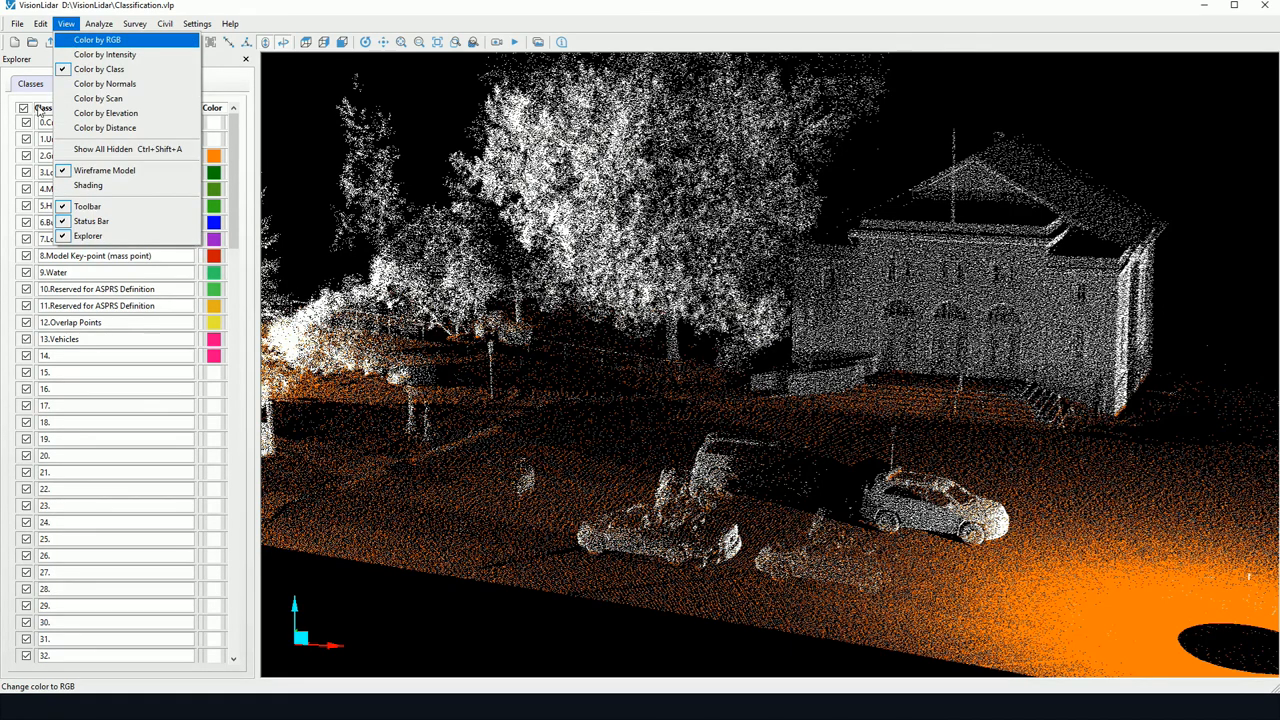
click(104, 54)
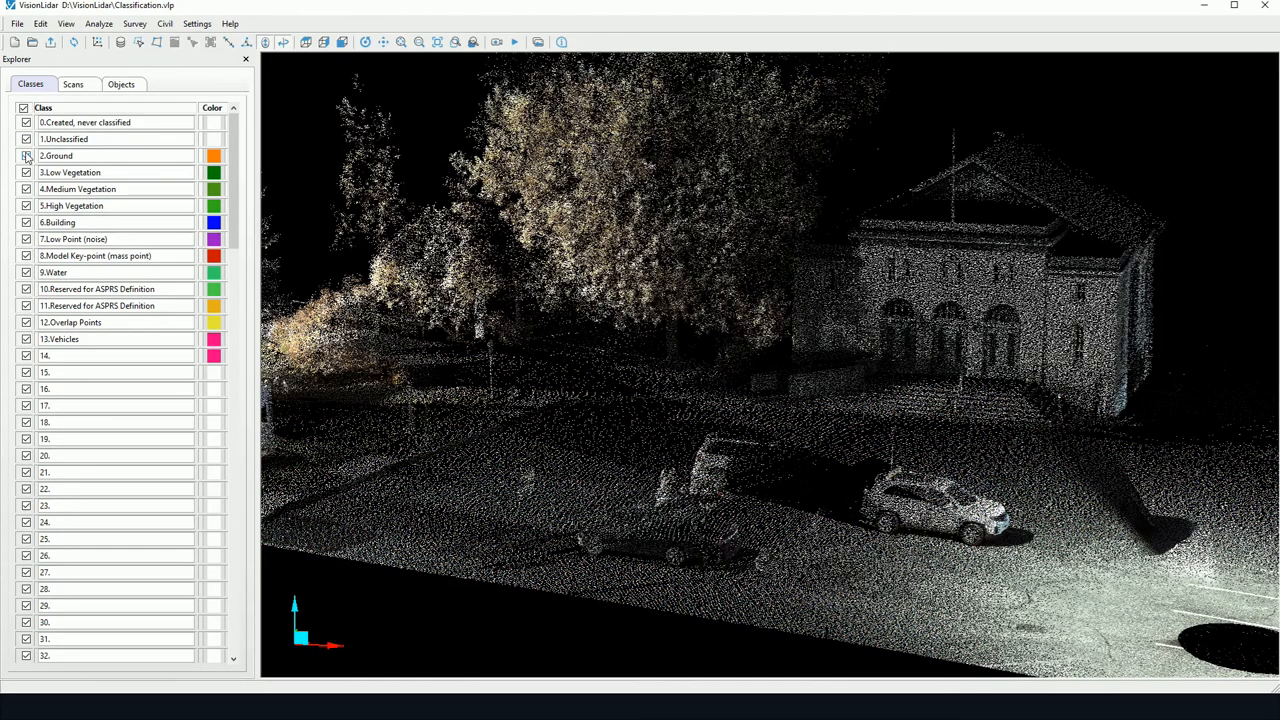